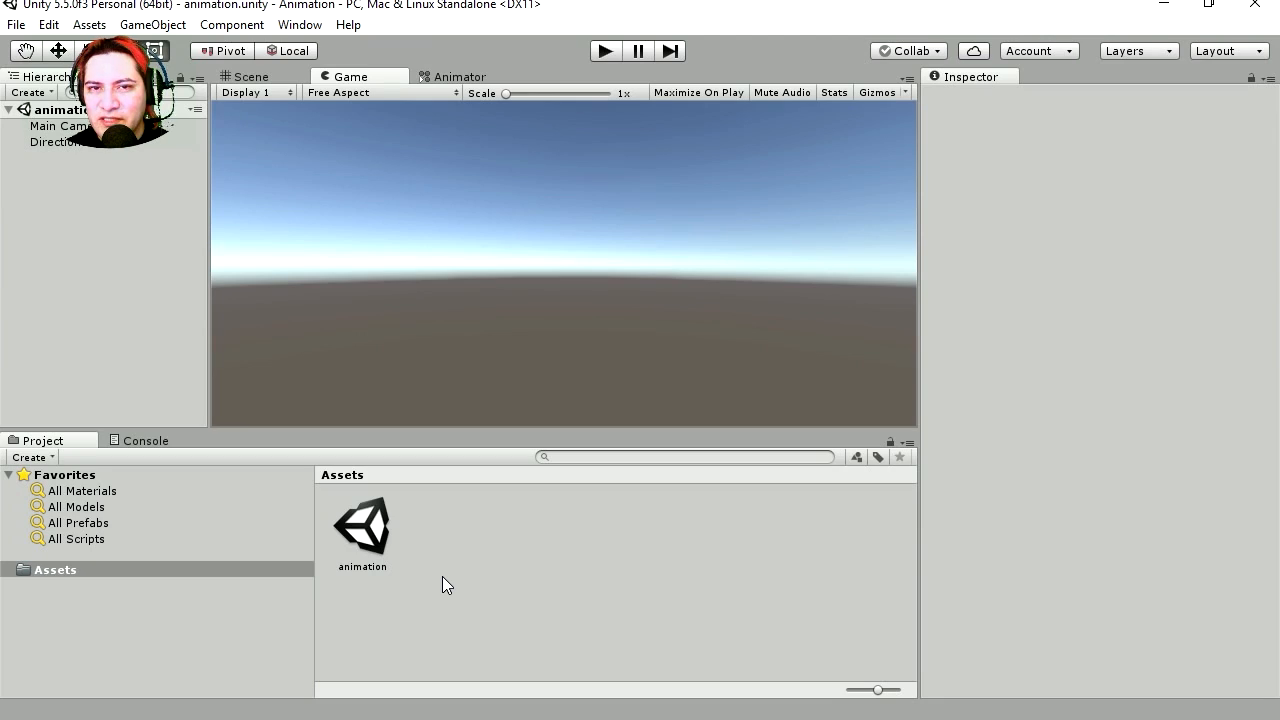
pyautogui.moveTo(524, 518)
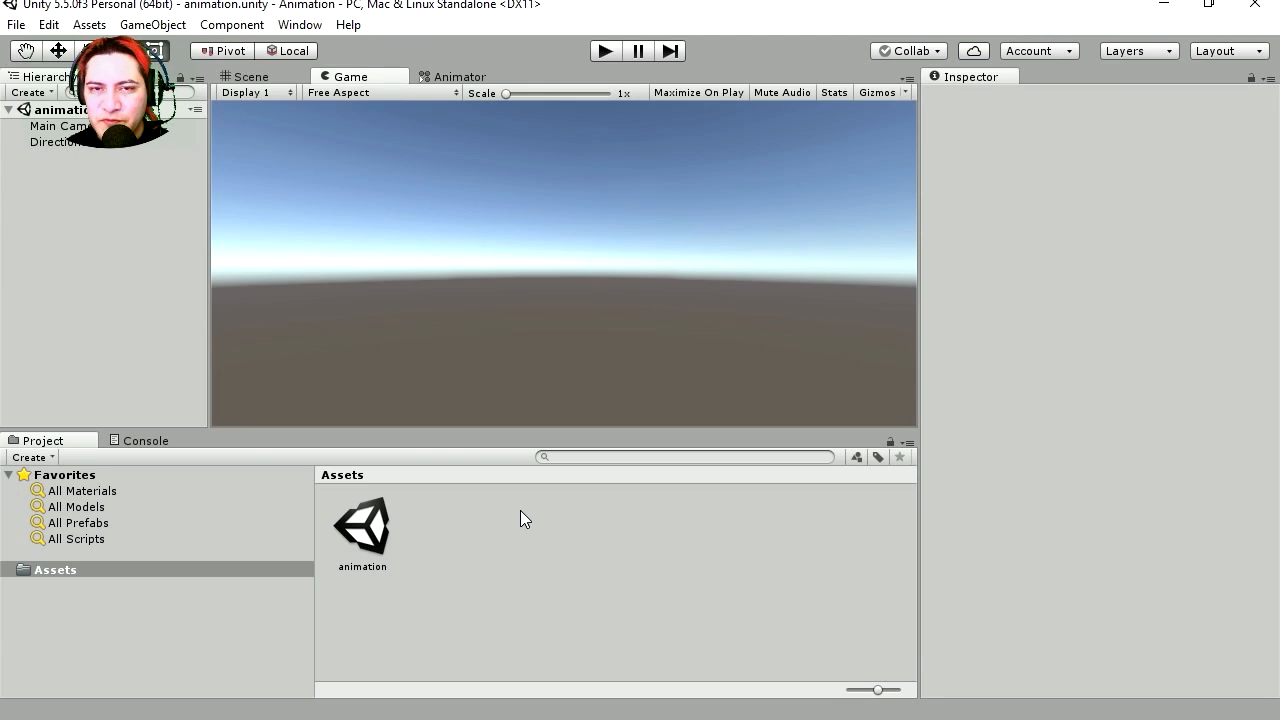
pyautogui.moveTo(544, 548)
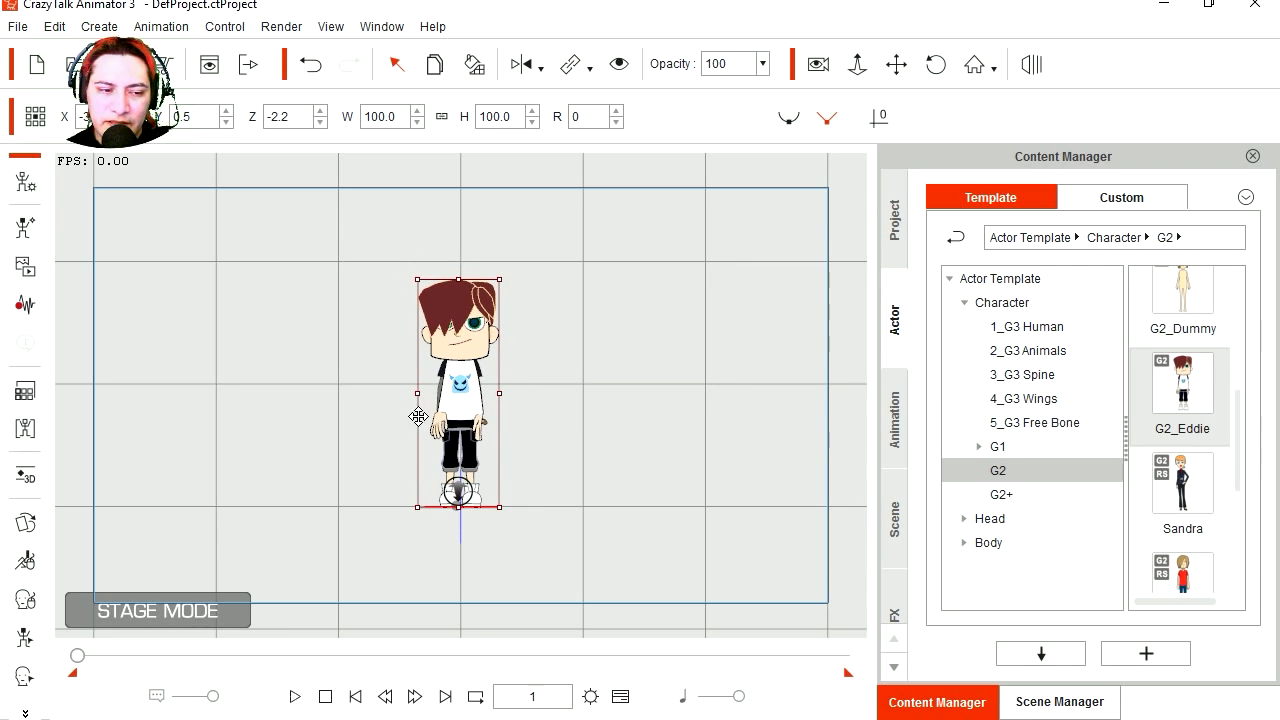
pyautogui.moveTo(24, 520)
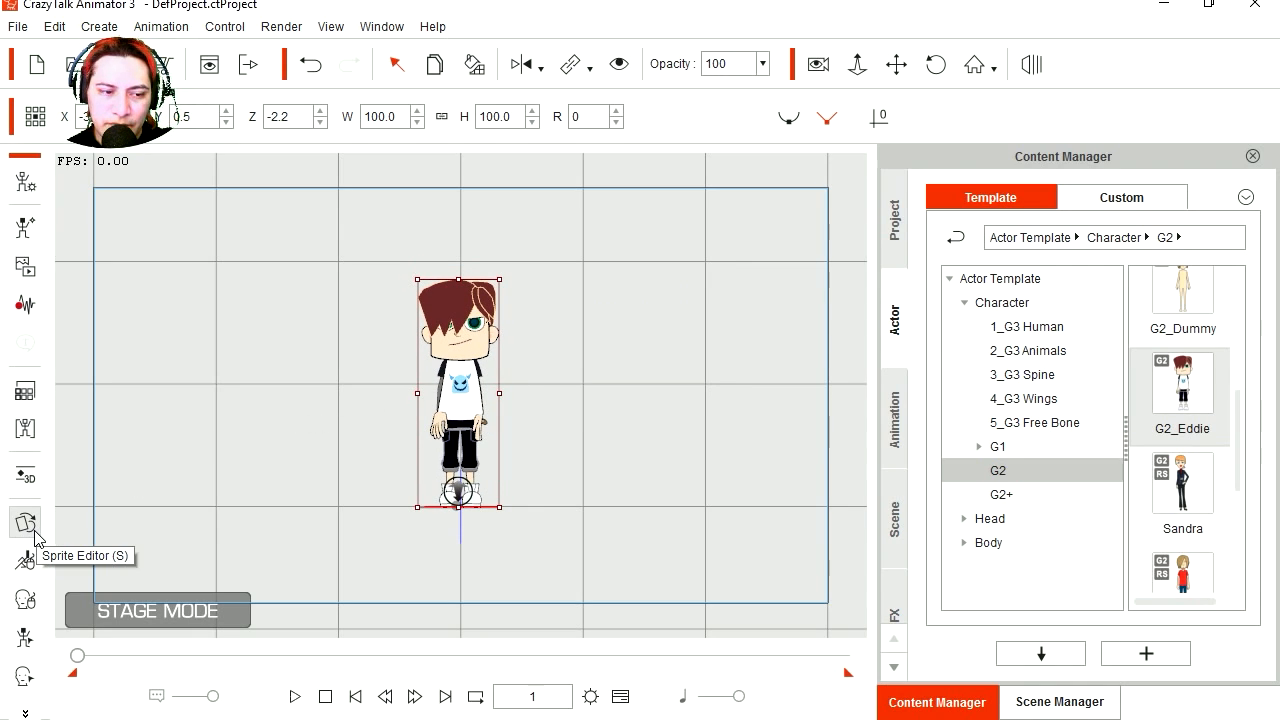
# Rotate the G2 Eddie character to 270 in the 3D Motion Key Editor so he faces sideways.
pyautogui.click(24, 476)
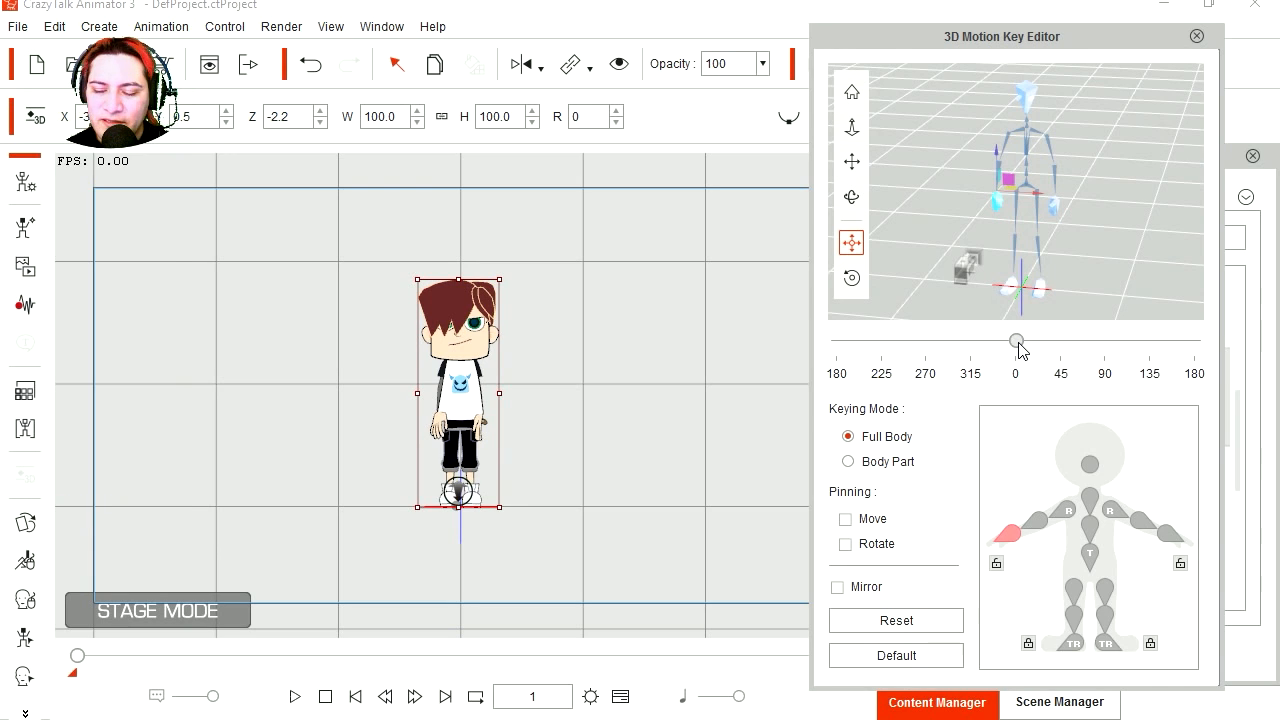
pyautogui.moveTo(1016, 340); pyautogui.dragTo(928, 340)
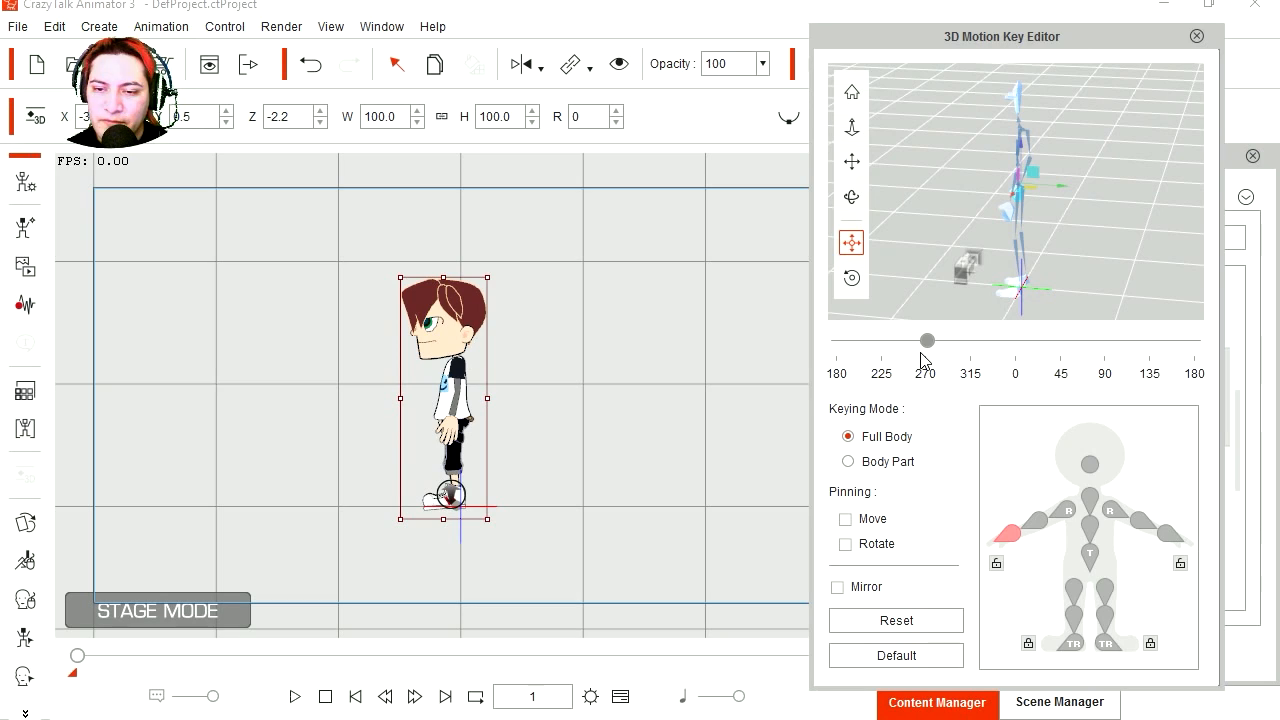
pyautogui.moveTo(790, 458)
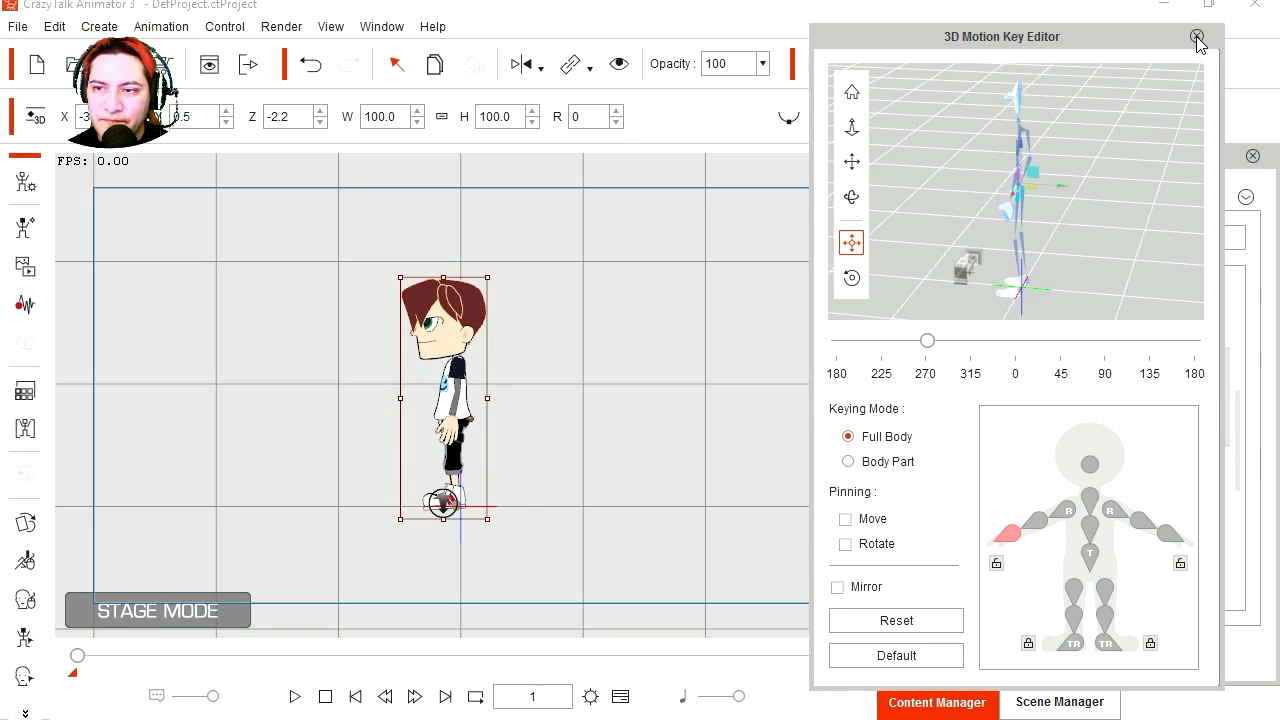
pyautogui.click(1196, 36)
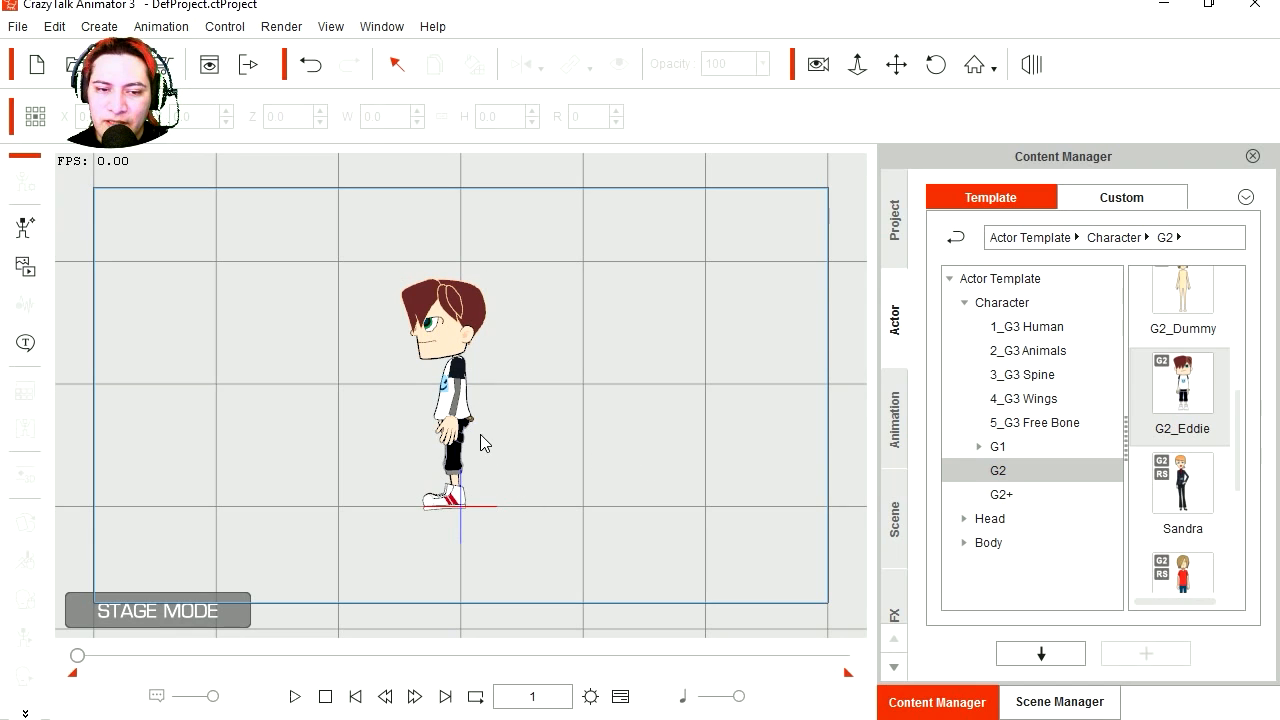
# Apply the Walk_Male motion from Motion > G2 > 2D > 01_Move to the side-facing Eddie.
pyautogui.click(538, 64)
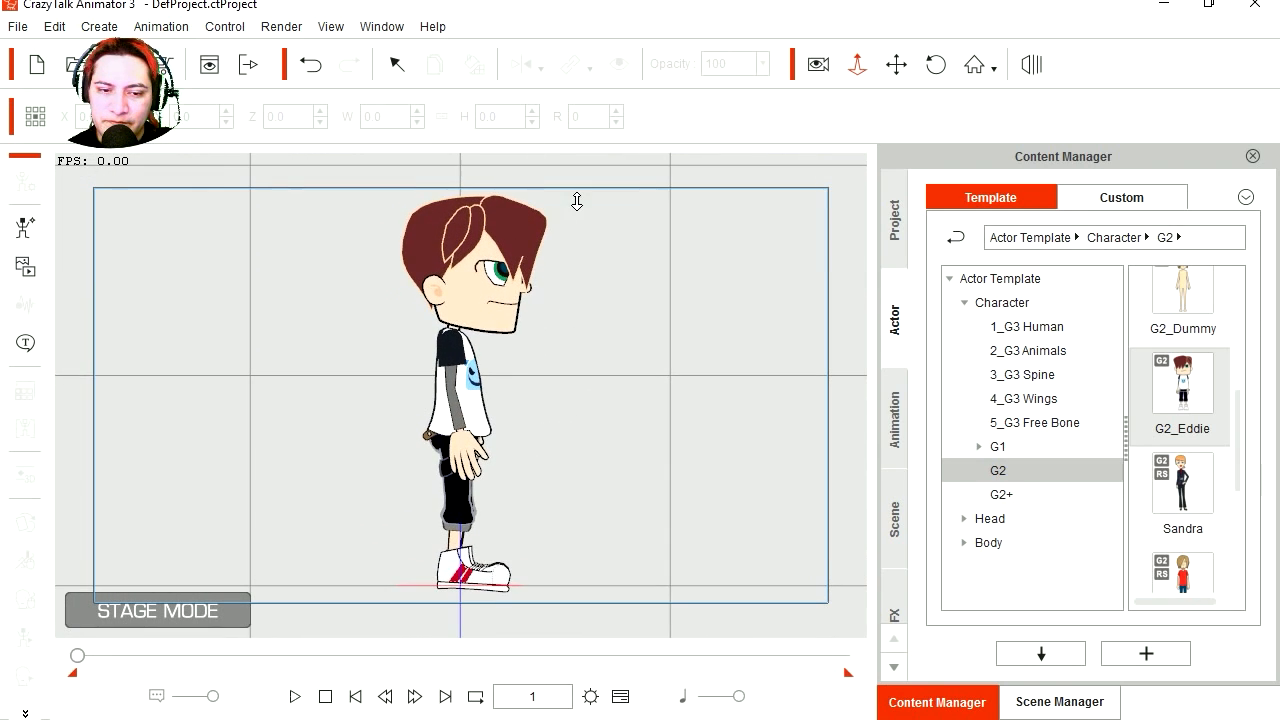
pyautogui.moveTo(900, 432)
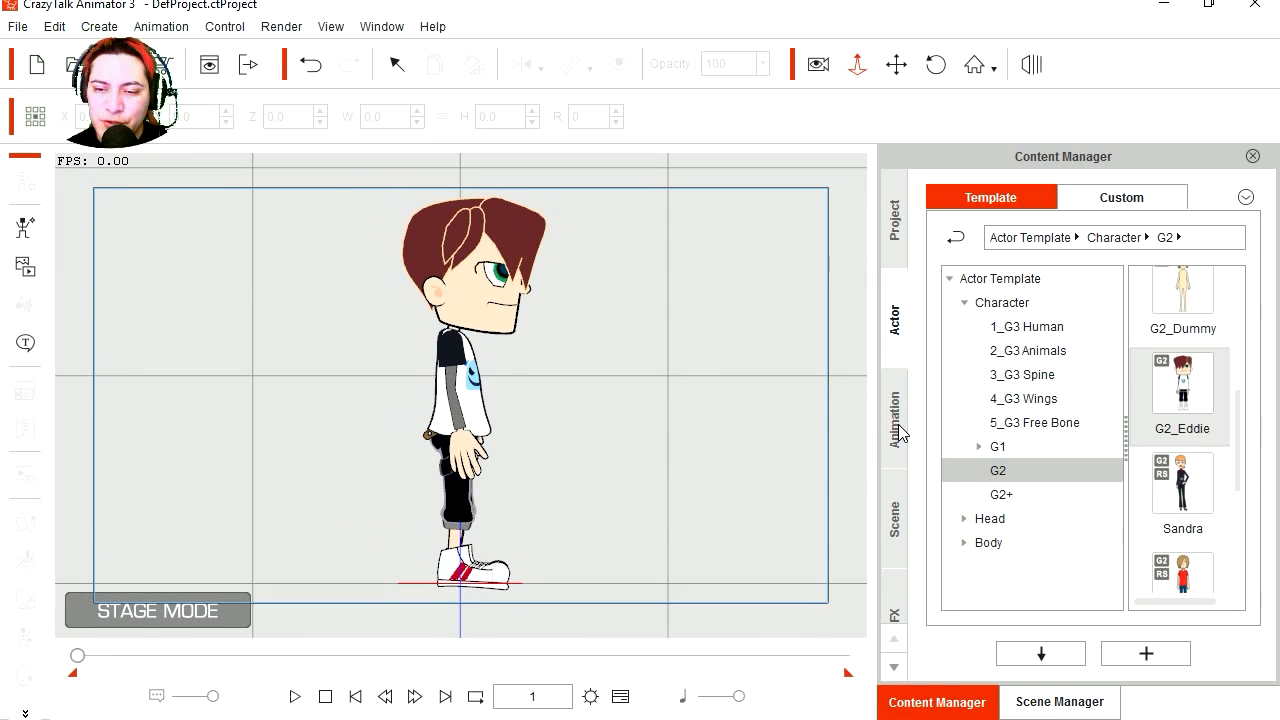
pyautogui.click(892, 414)
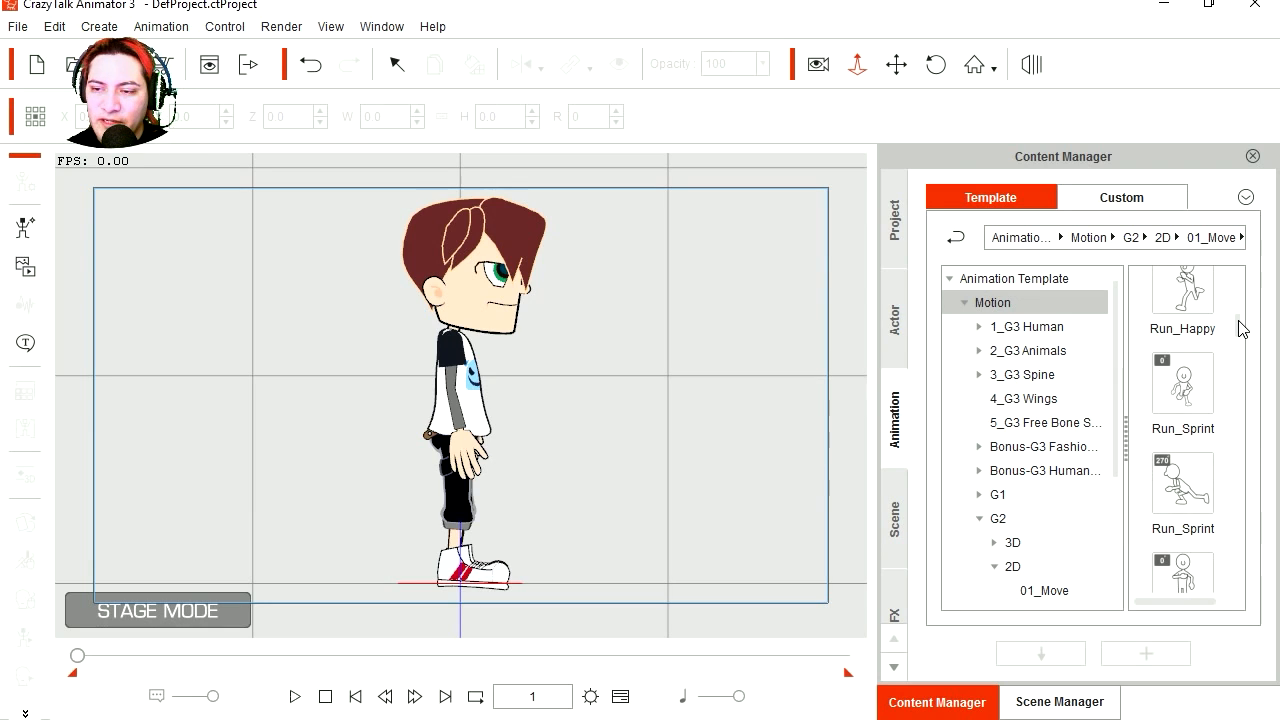
pyautogui.scroll(-3)
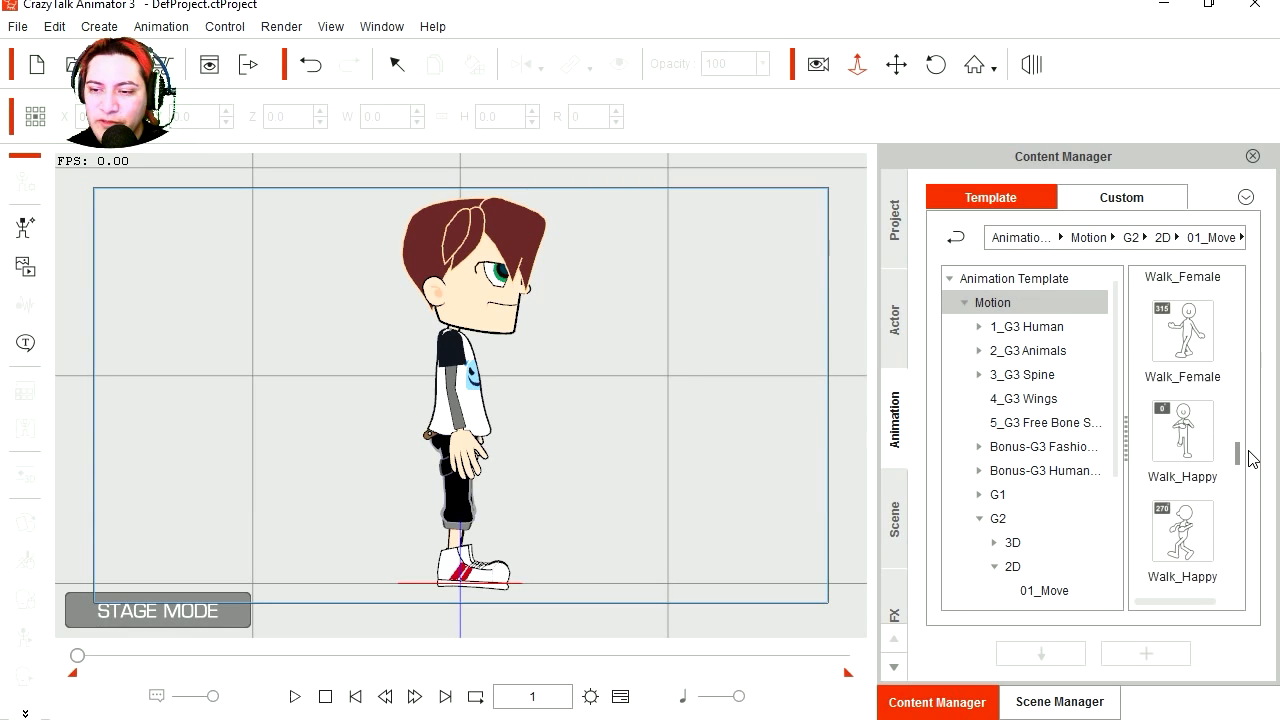
pyautogui.scroll(-3)
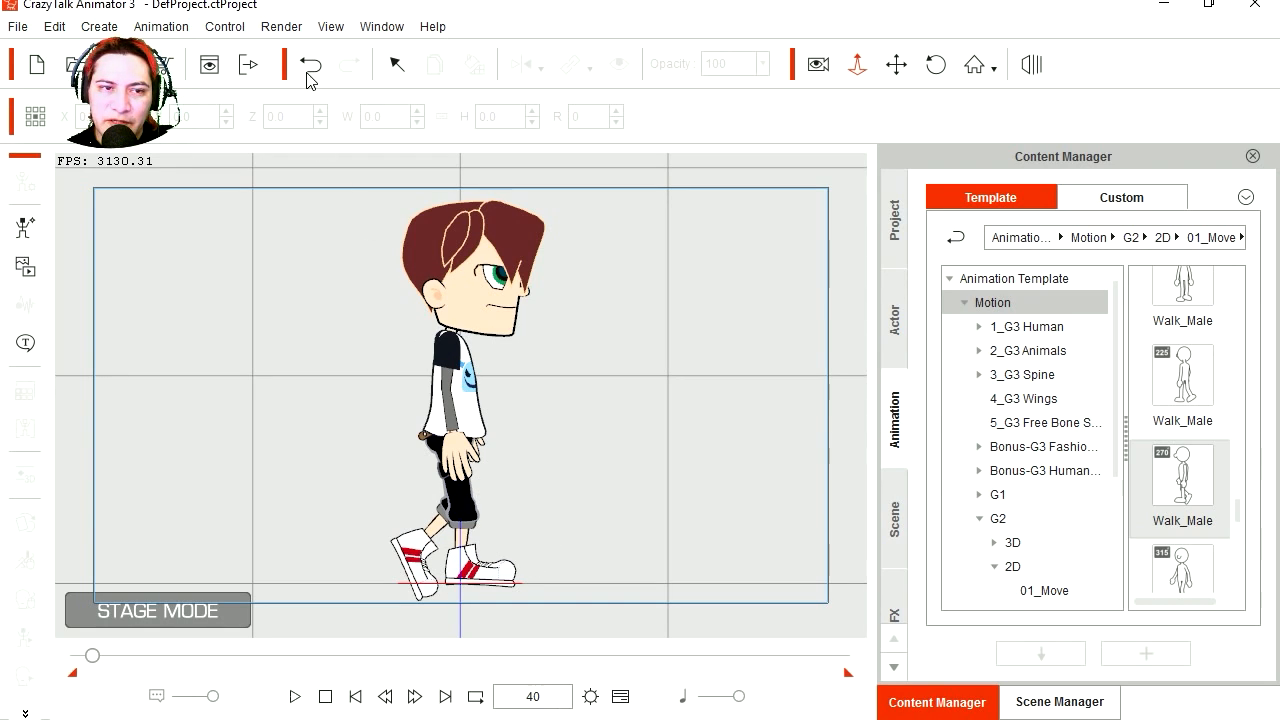
pyautogui.click(280, 26)
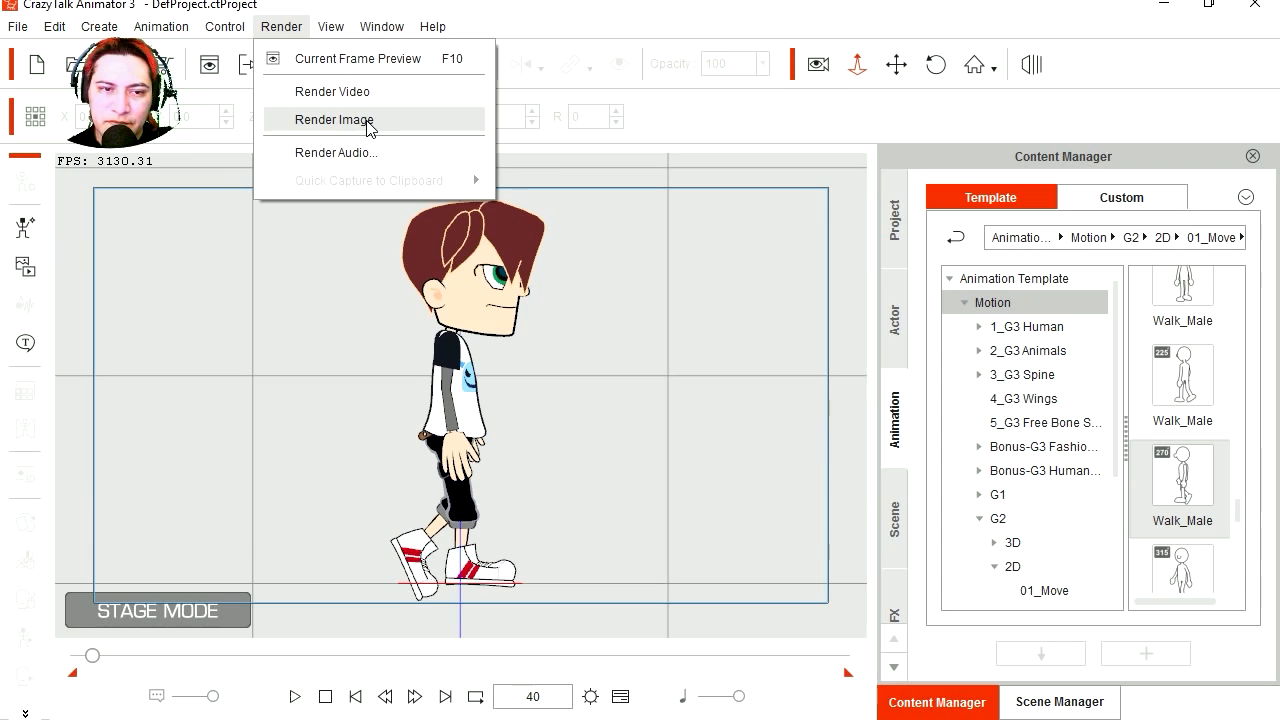
# Set Render Image to an unlocked 500×720 size limited to frame range 1–40.
pyautogui.click(336, 120)
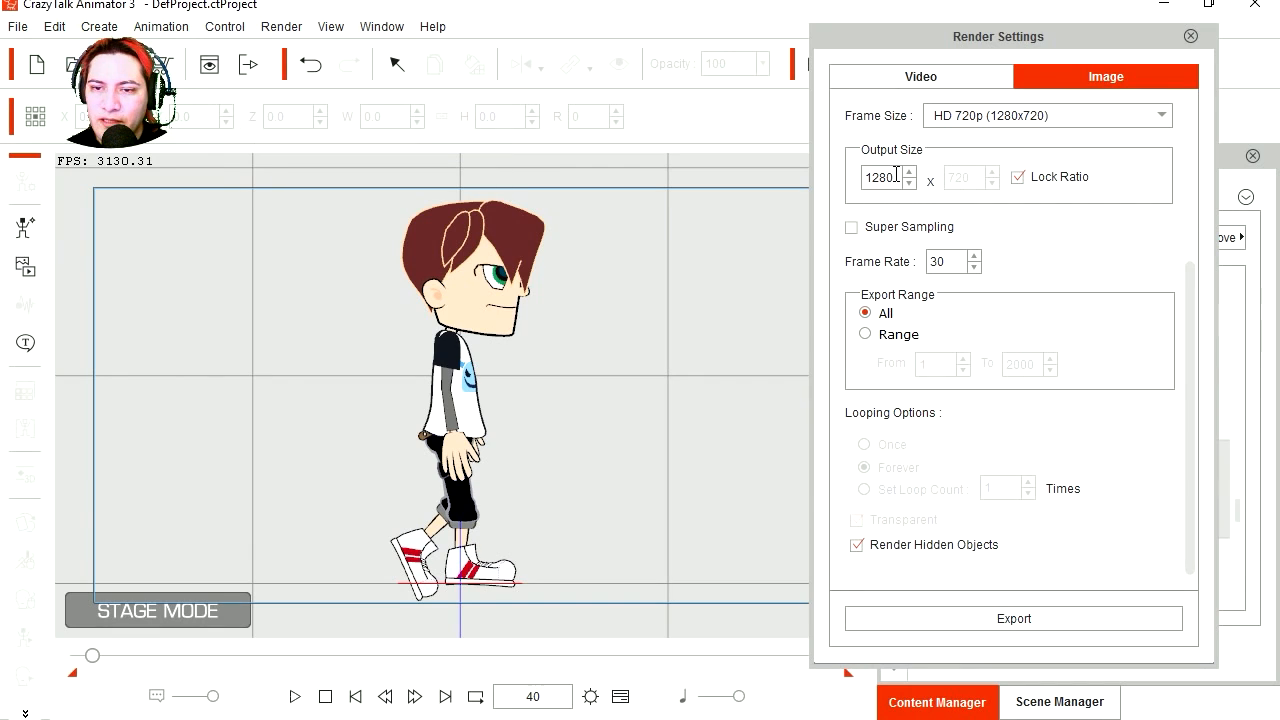
pyautogui.click(1016, 176)
pyautogui.write('640')
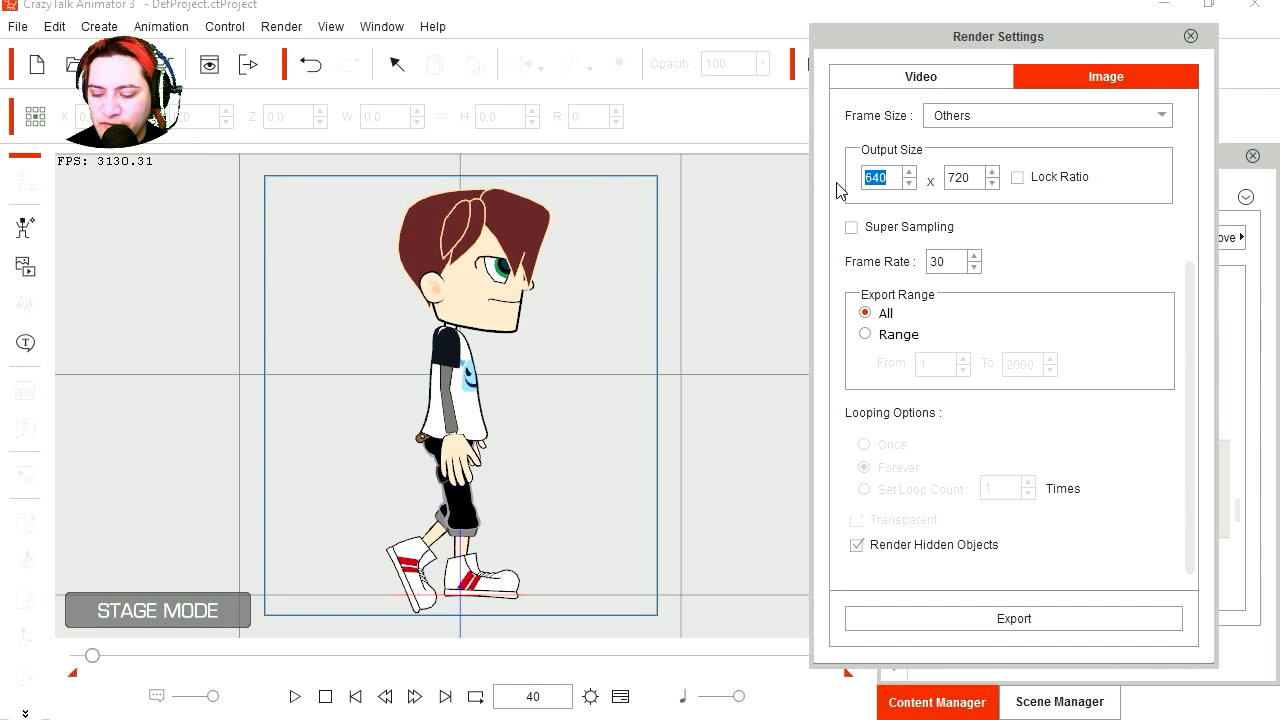
pyautogui.write('500')
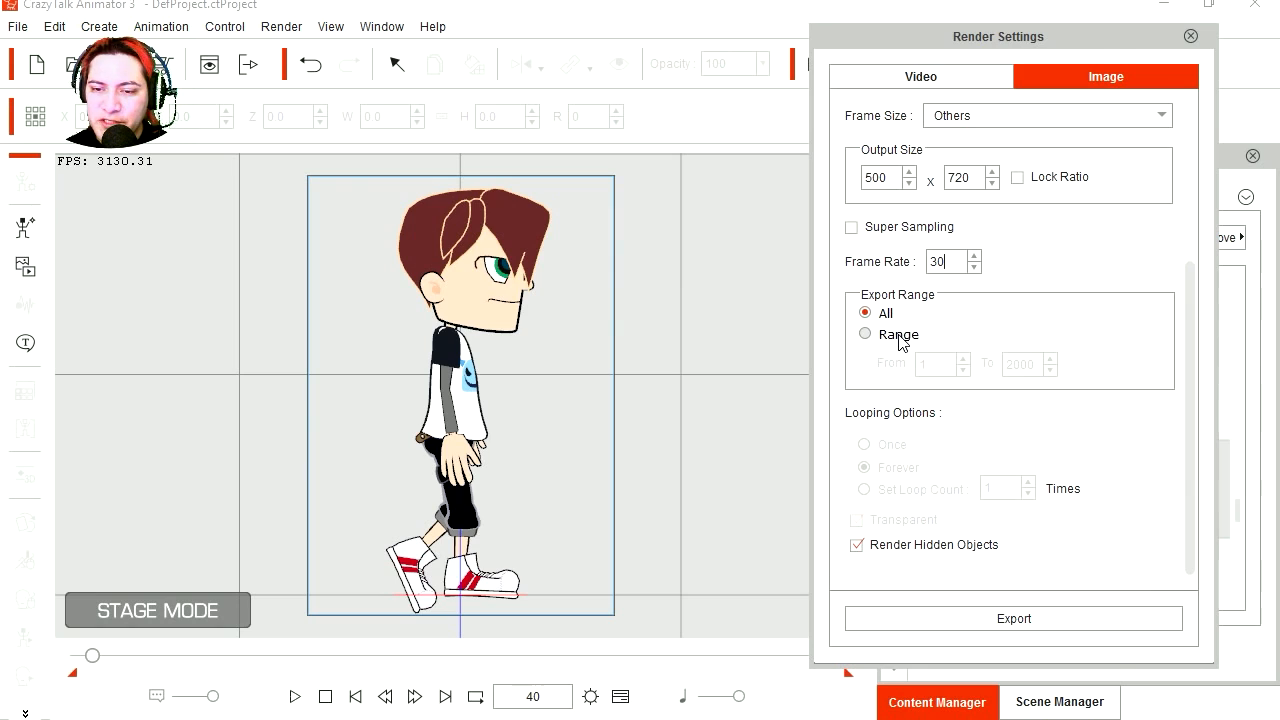
pyautogui.click(864, 334)
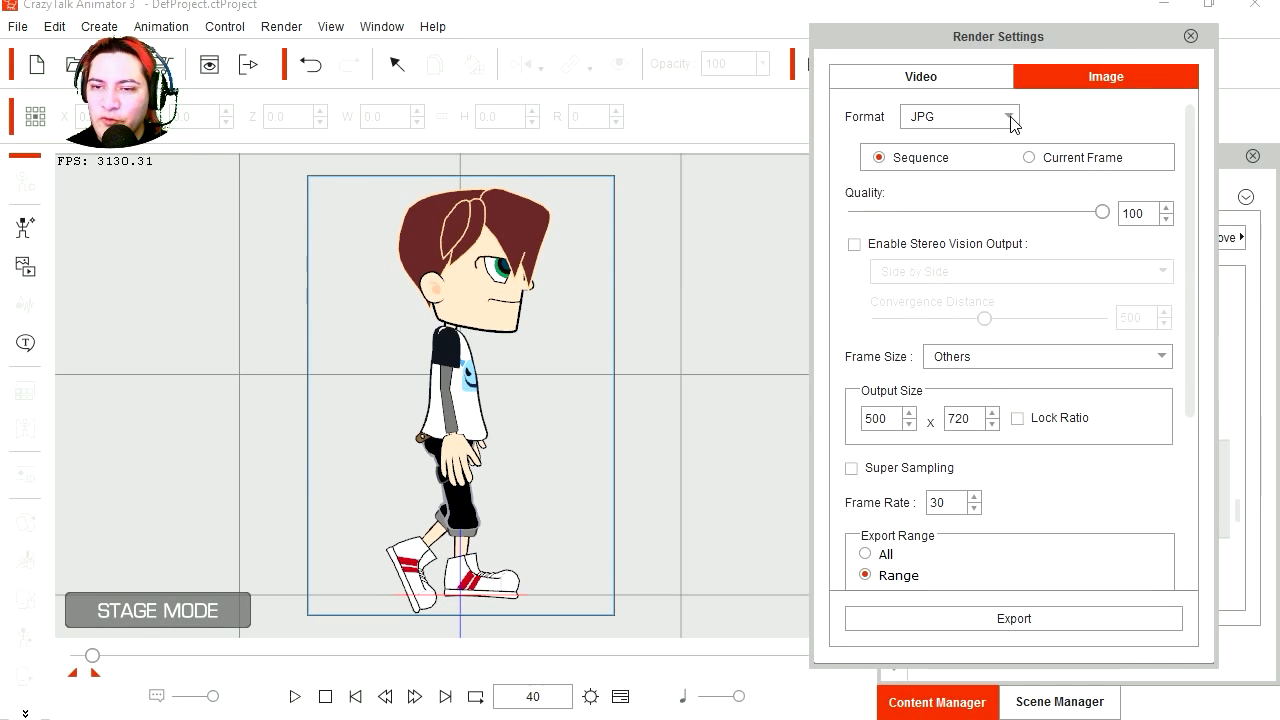
# Choose PNG Sequence as the output image format.
pyautogui.click(958, 116)
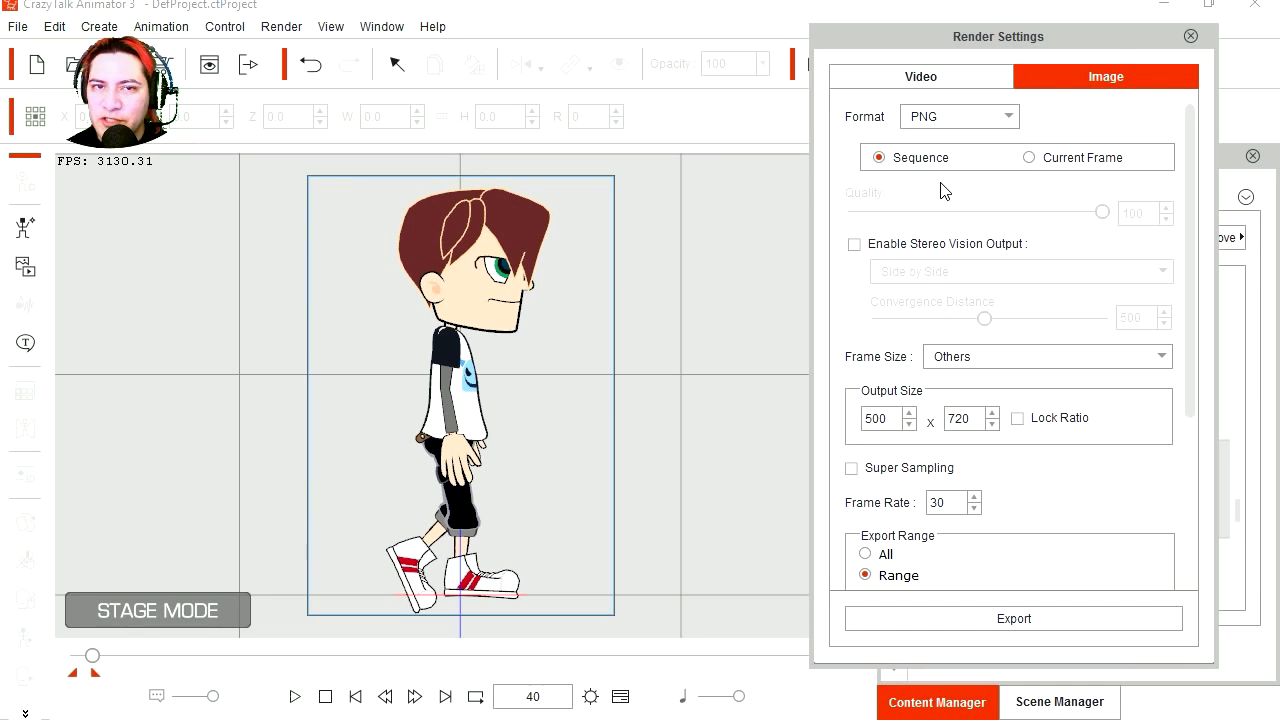
pyautogui.scroll(-3)
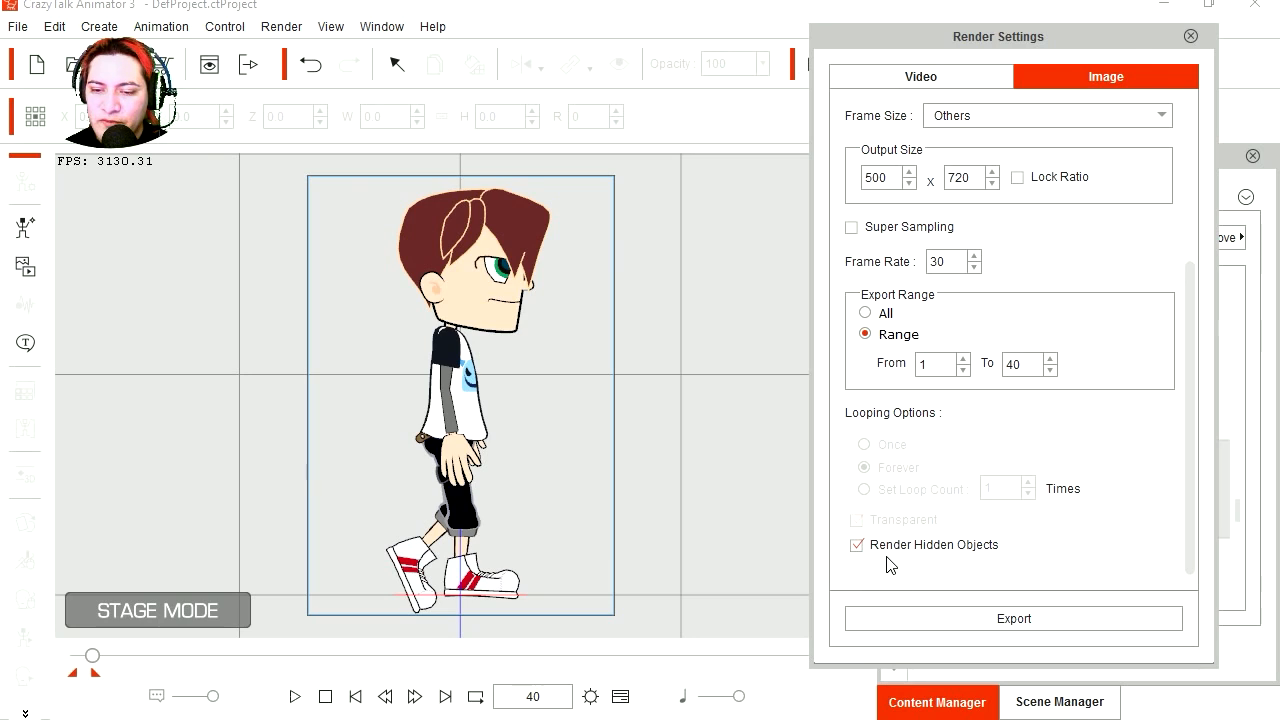
pyautogui.click(856, 544)
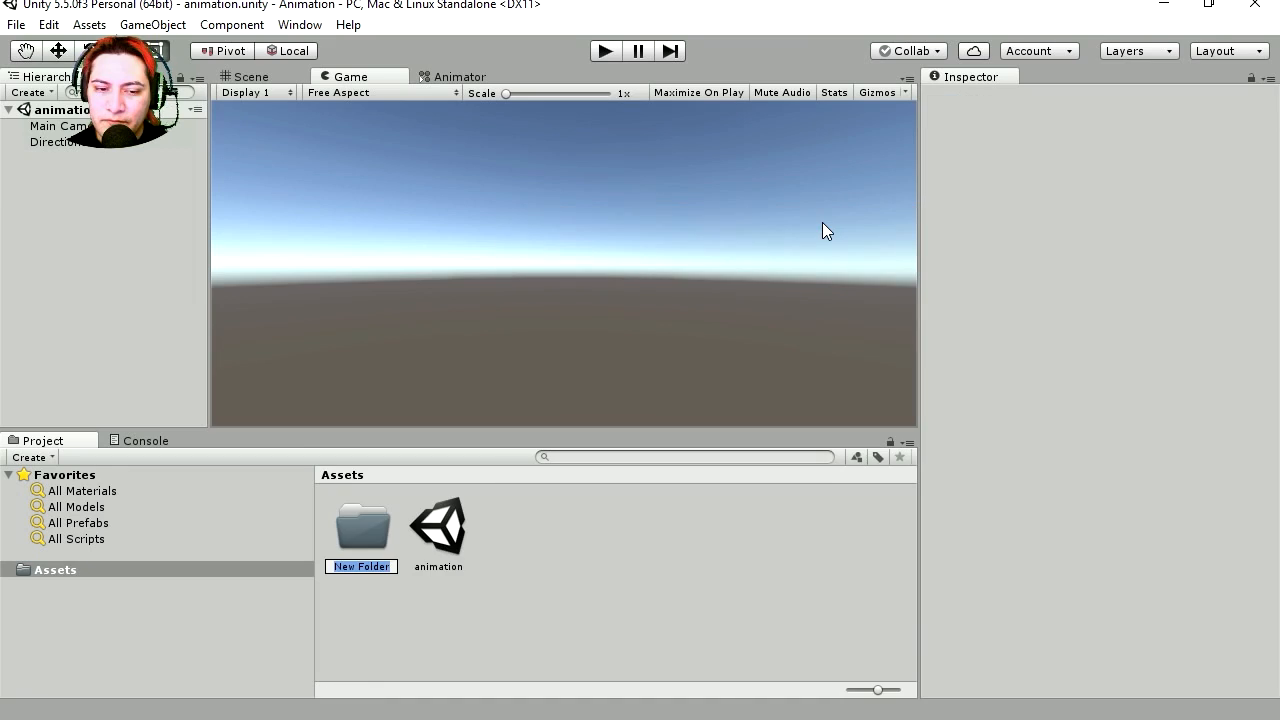
# Create an Animation folder in Assets and drag all walking PNG frames into it.
pyautogui.write('Animal')
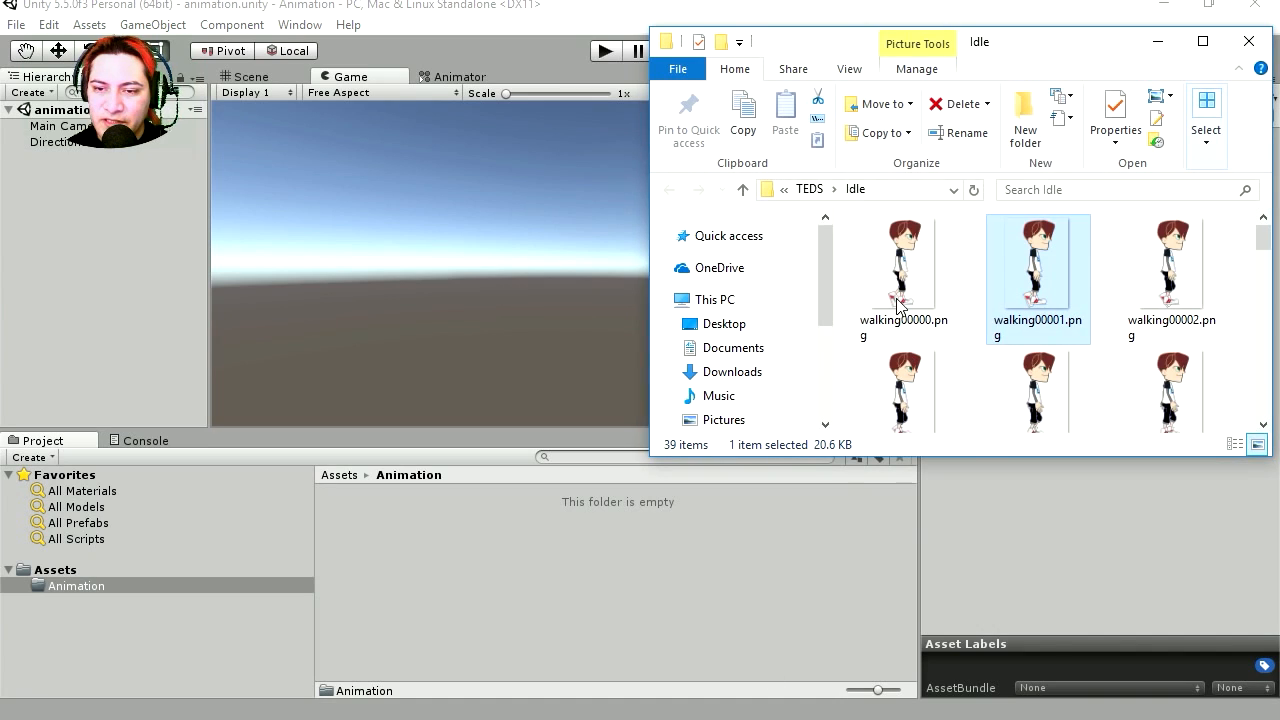
pyautogui.scroll(-3)
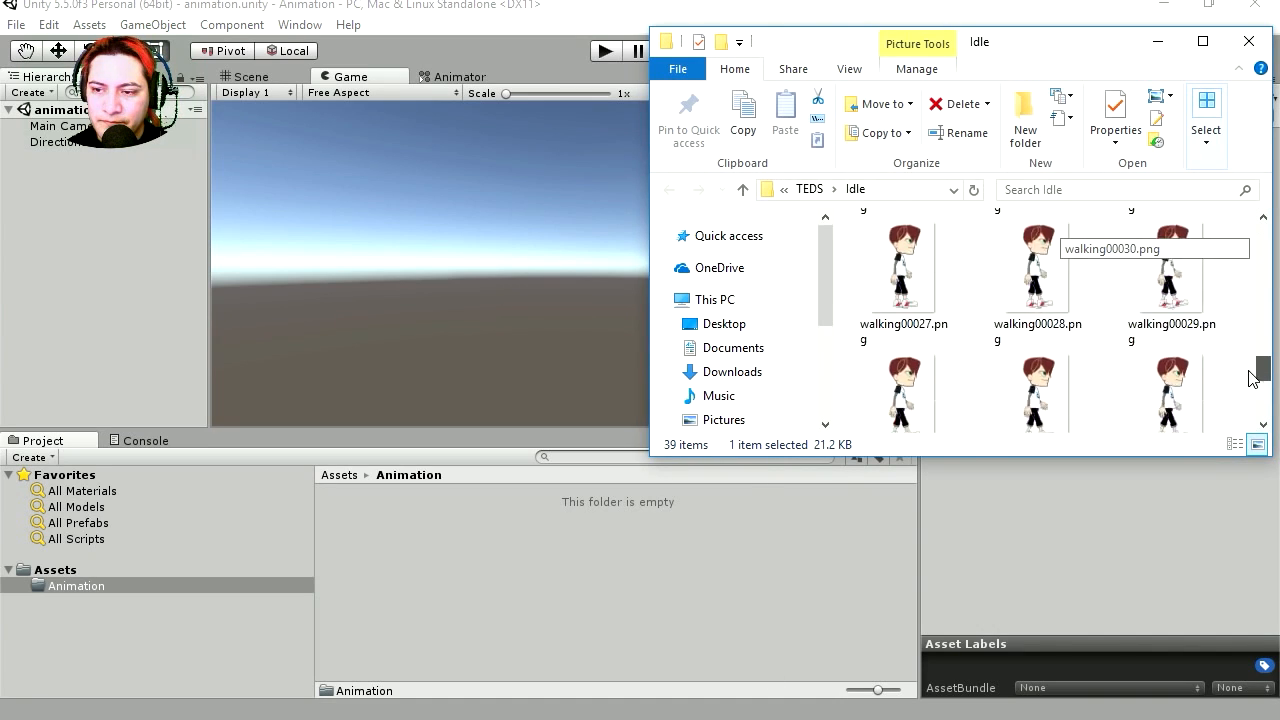
pyautogui.press('ctrl+a')
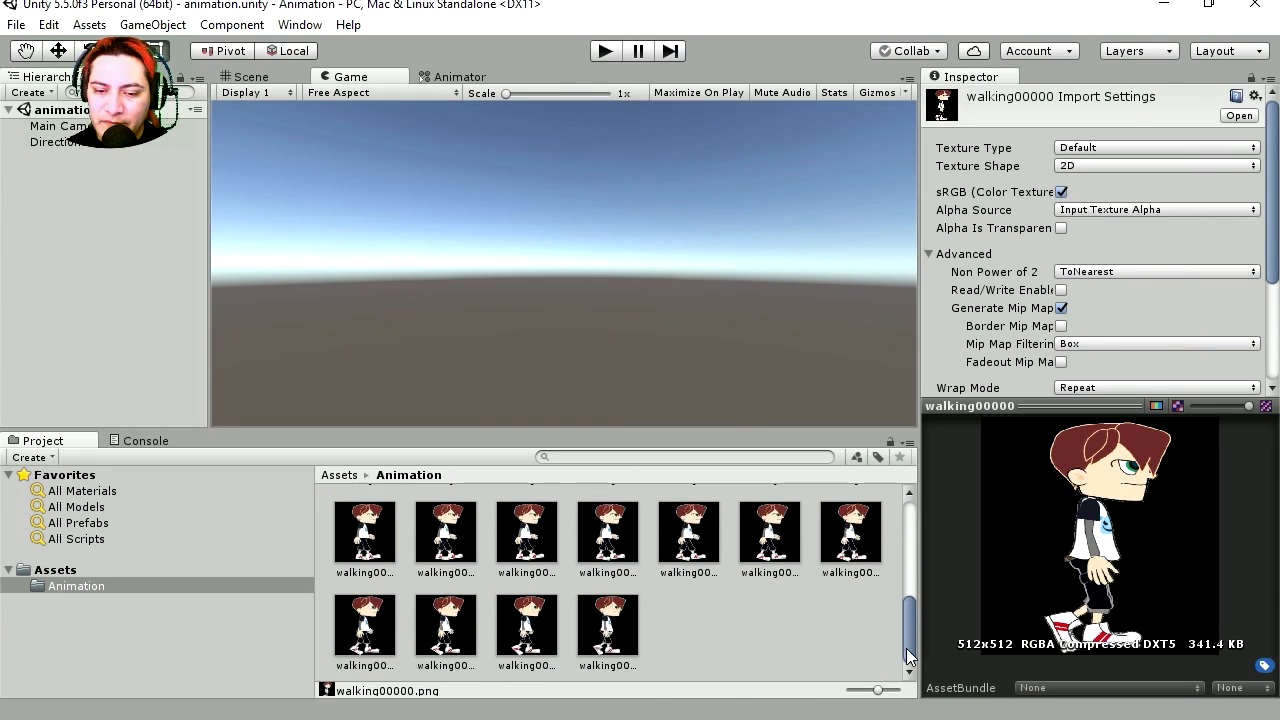
# Set all 39 frame textures to Sprite (2D and UI), apply, and select the sprite run.
pyautogui.click(1156, 148)
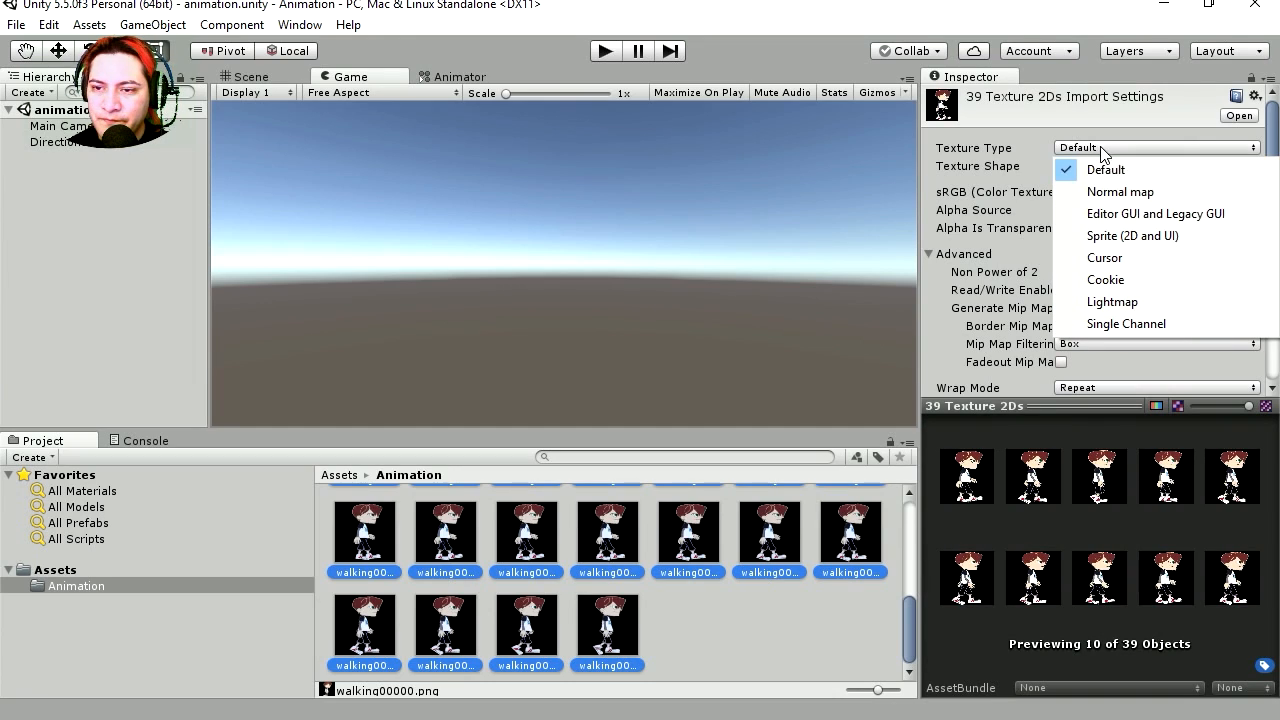
pyautogui.click(1132, 236)
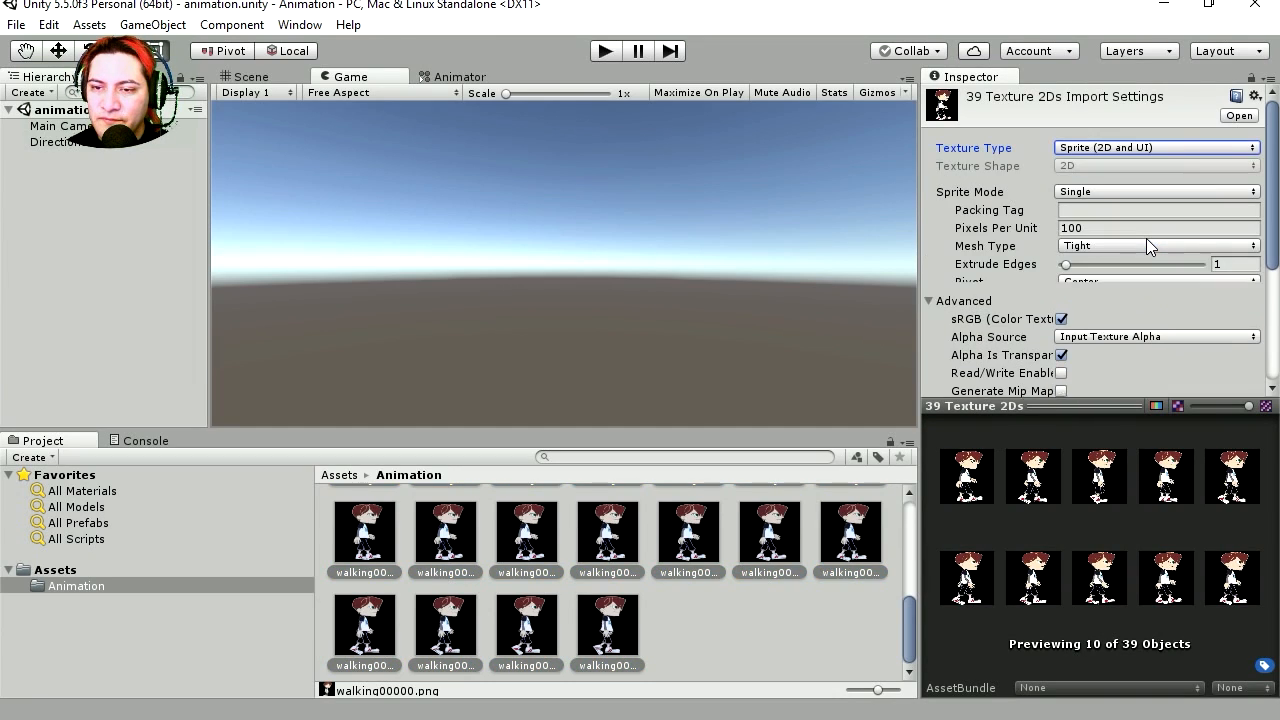
pyautogui.scroll(-3)
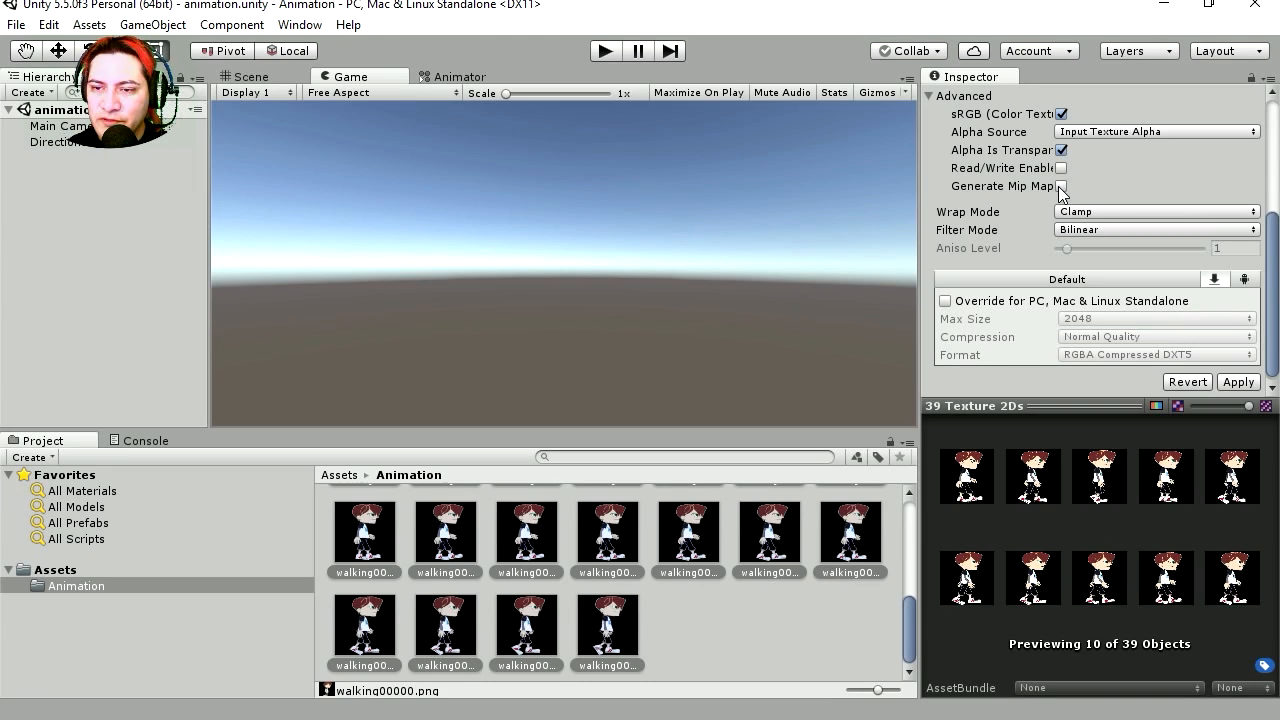
pyautogui.scroll(-3)
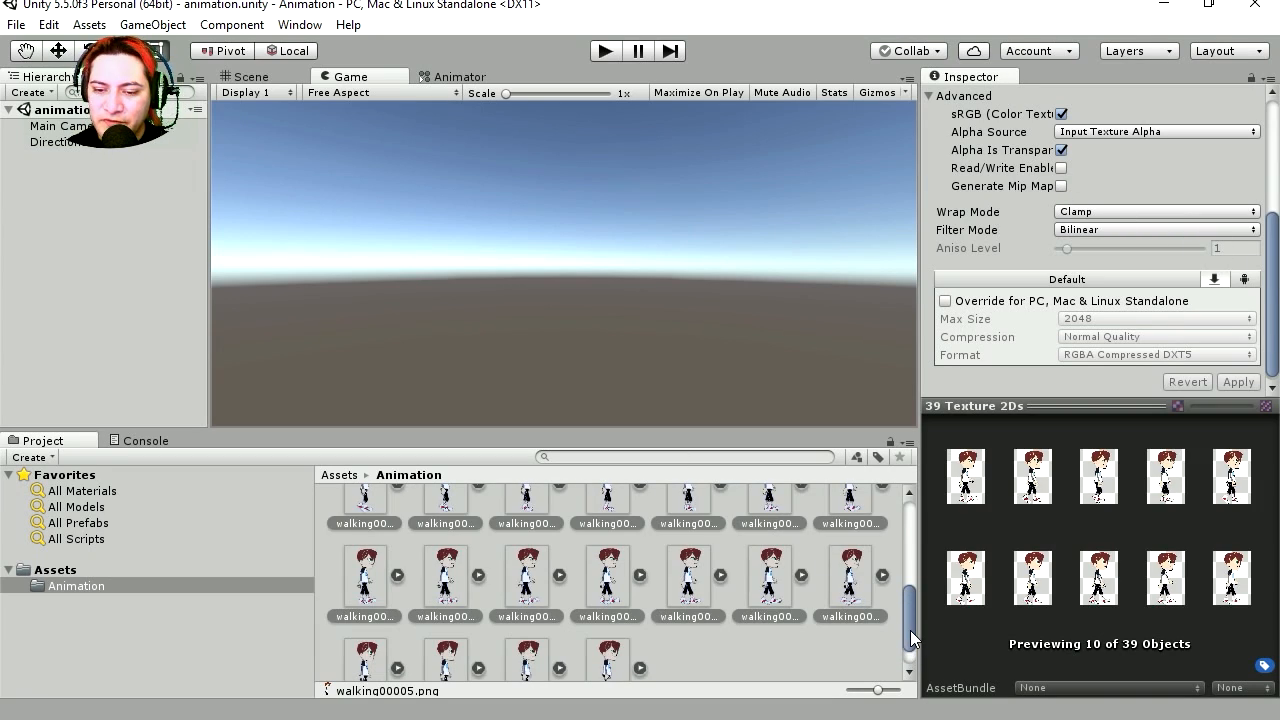
pyautogui.click(252, 76)
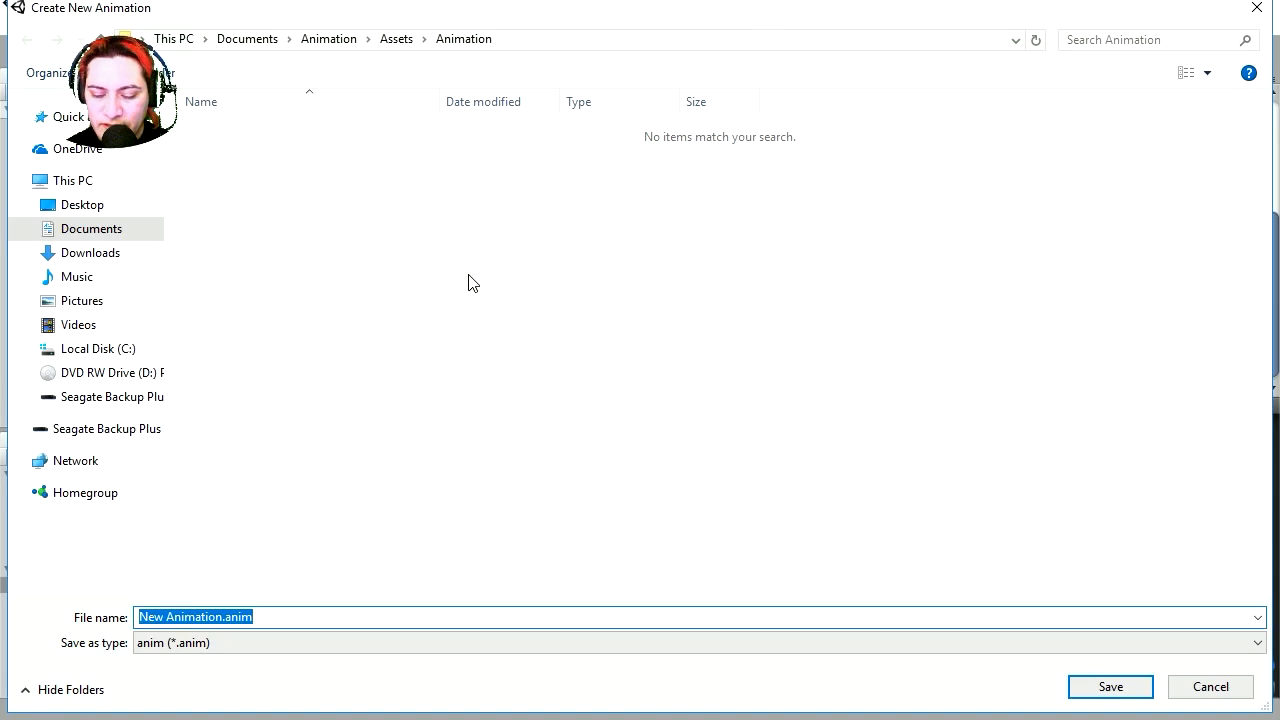
# Save the sprite animation as walking.anim and preview the walk cycle in Play mode.
pyautogui.write('walking')
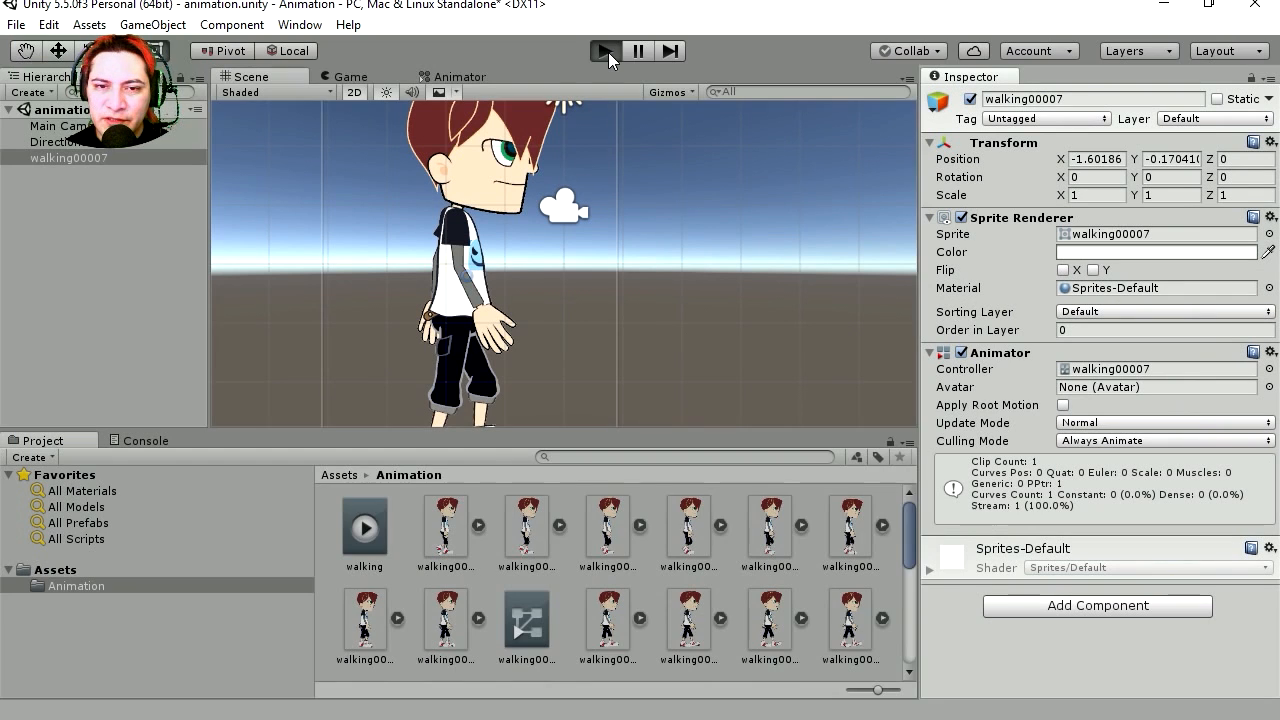
pyautogui.click(604, 52)
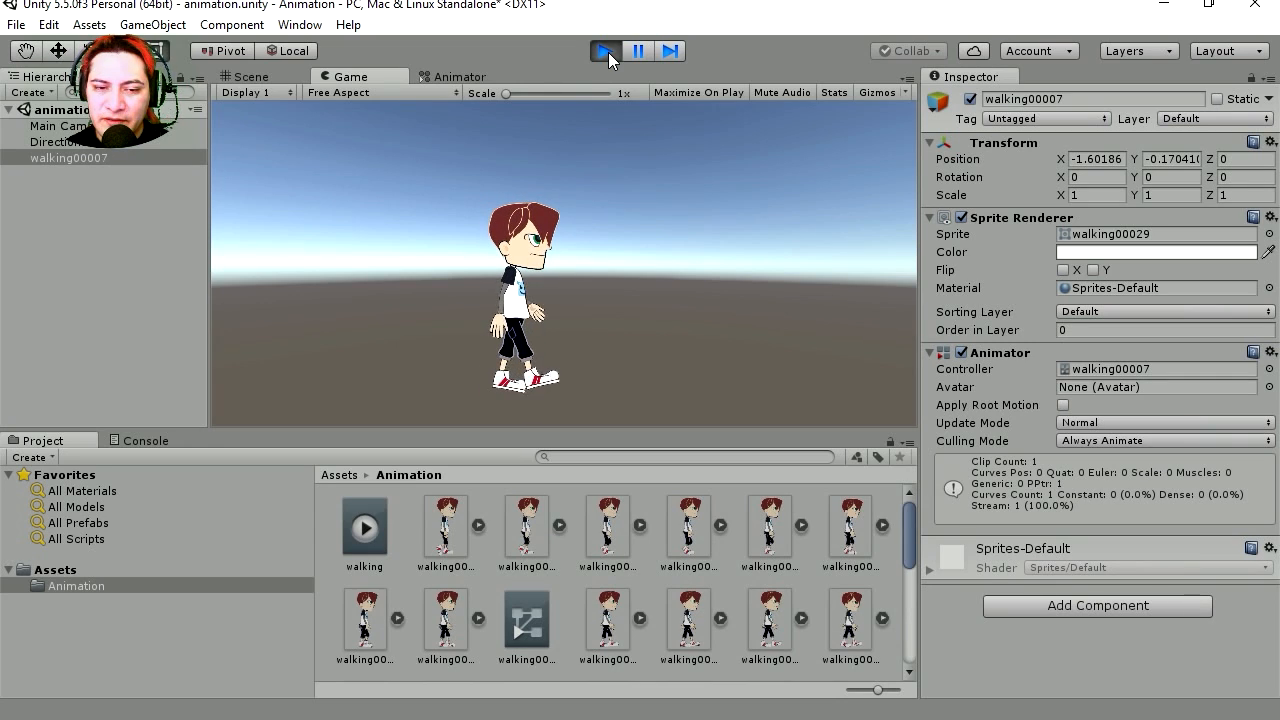
pyautogui.click(604, 50)
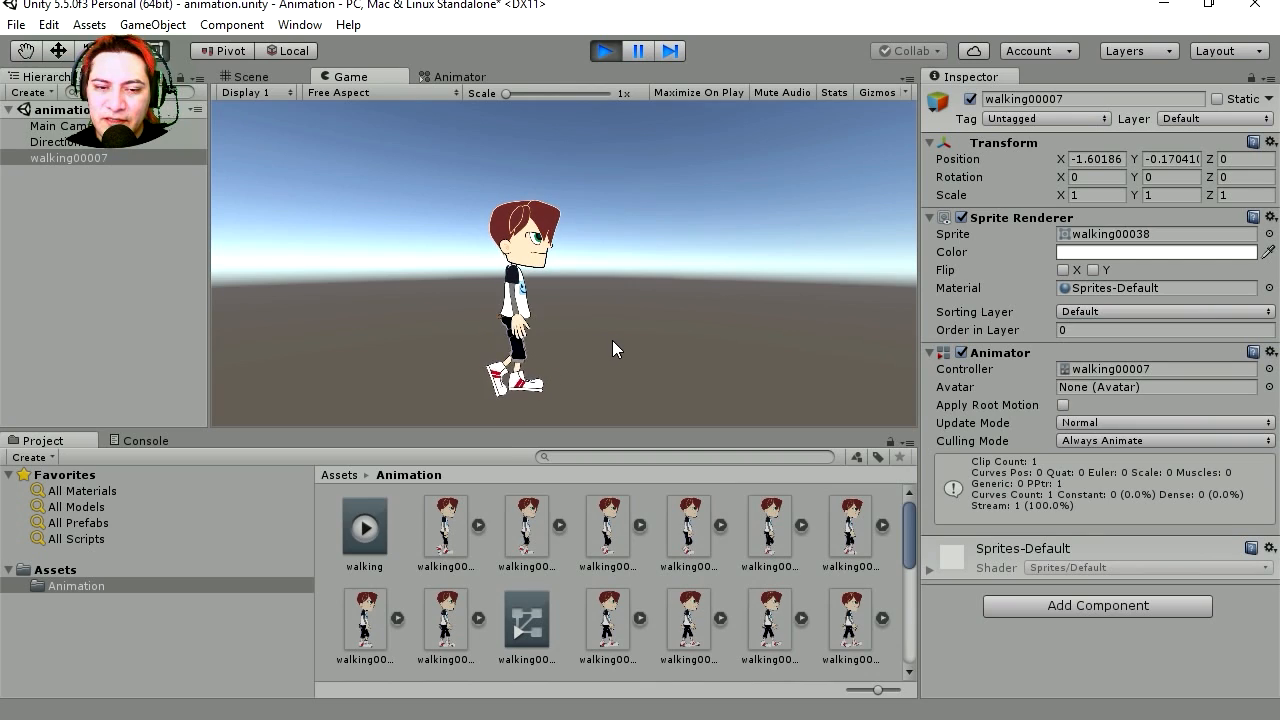
pyautogui.click(248, 76)
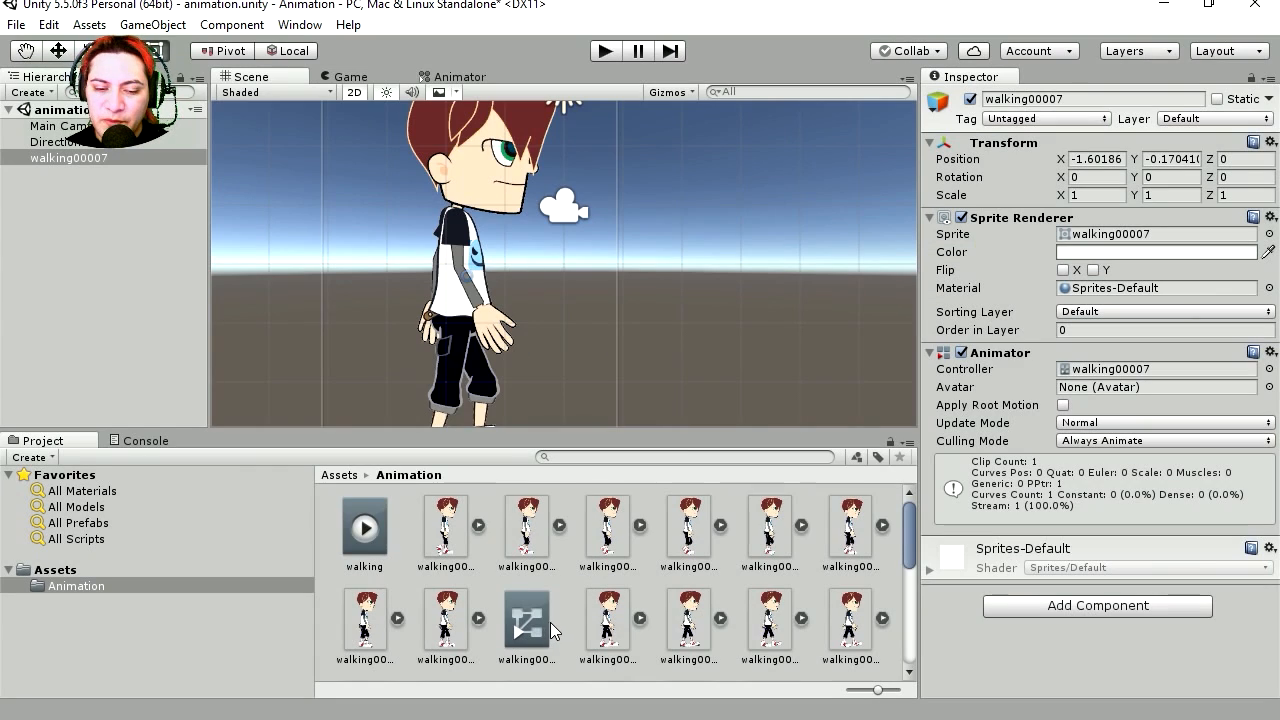
# Set the walking state's Speed to 5 in the animator controller and preview it in Play mode.
pyautogui.doubleClick(526, 620)
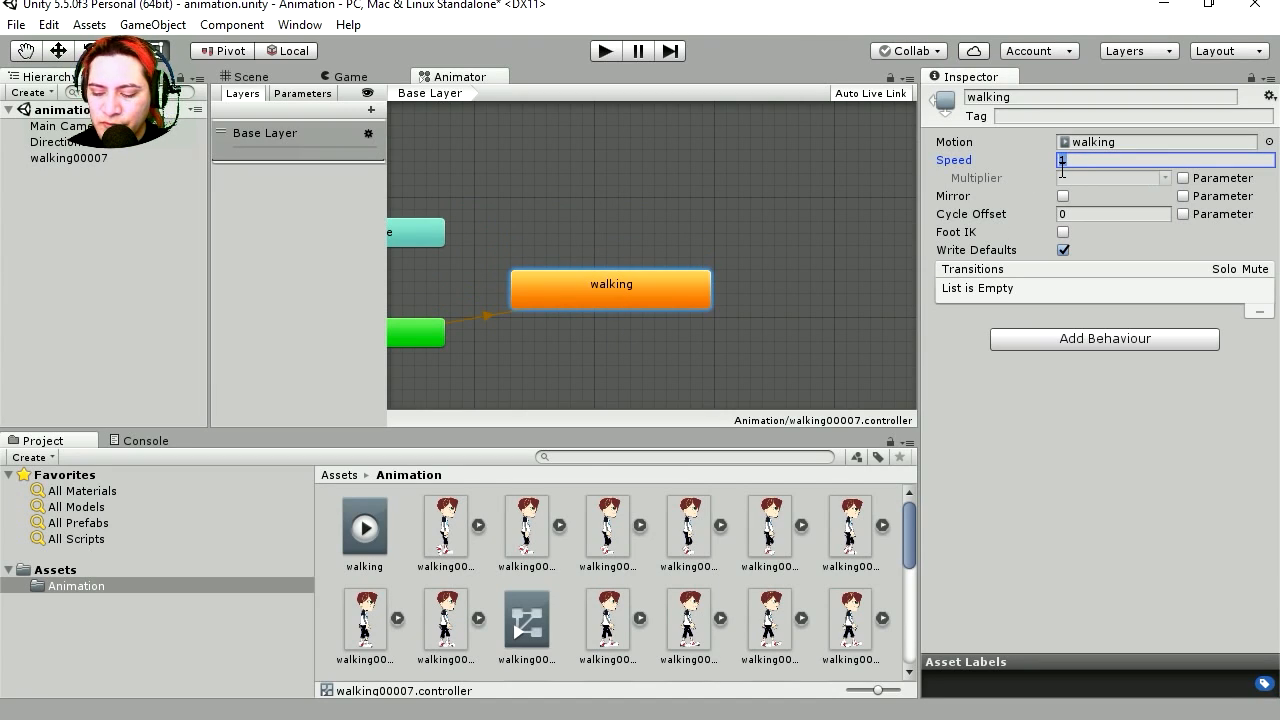
pyautogui.write('5')
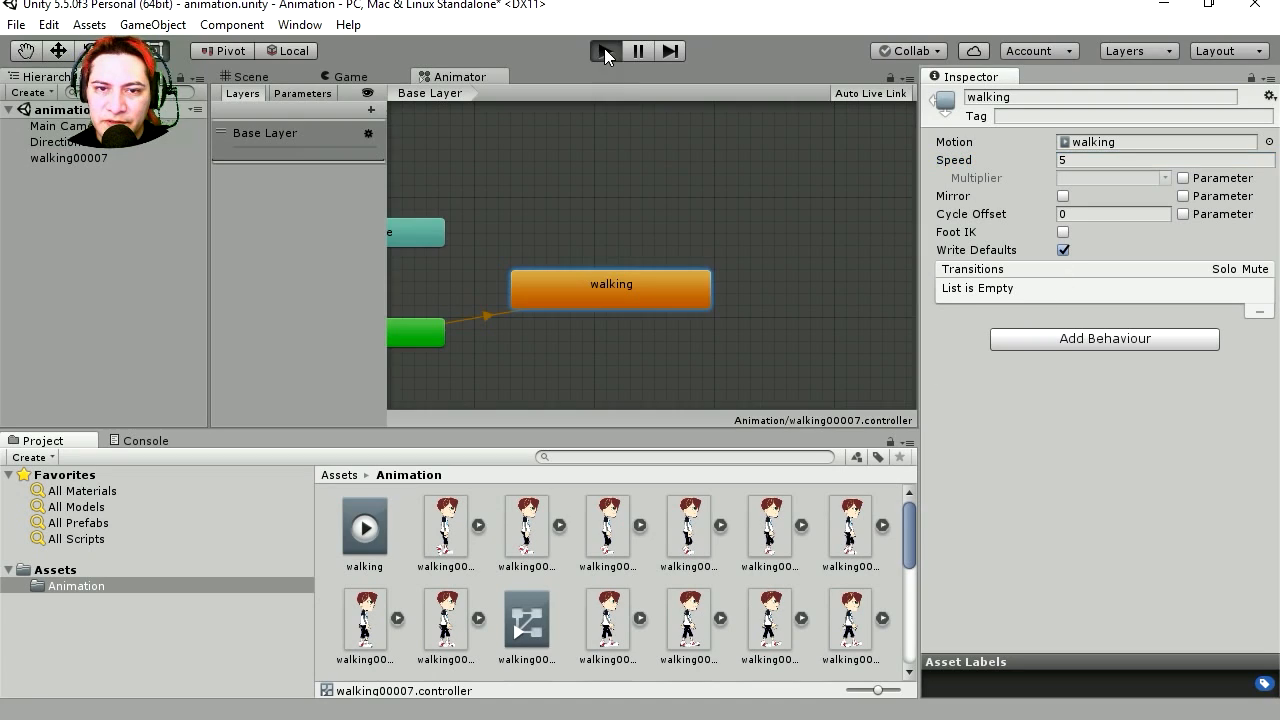
pyautogui.click(604, 52)
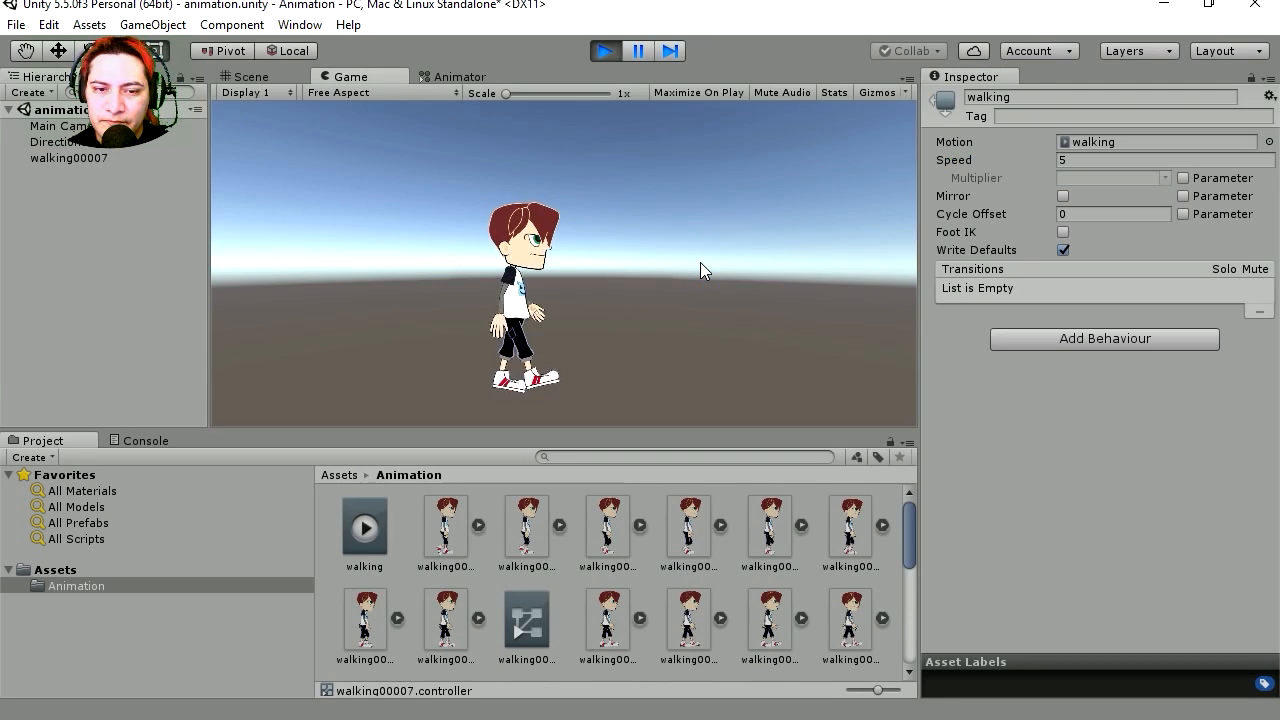
pyautogui.click(604, 52)
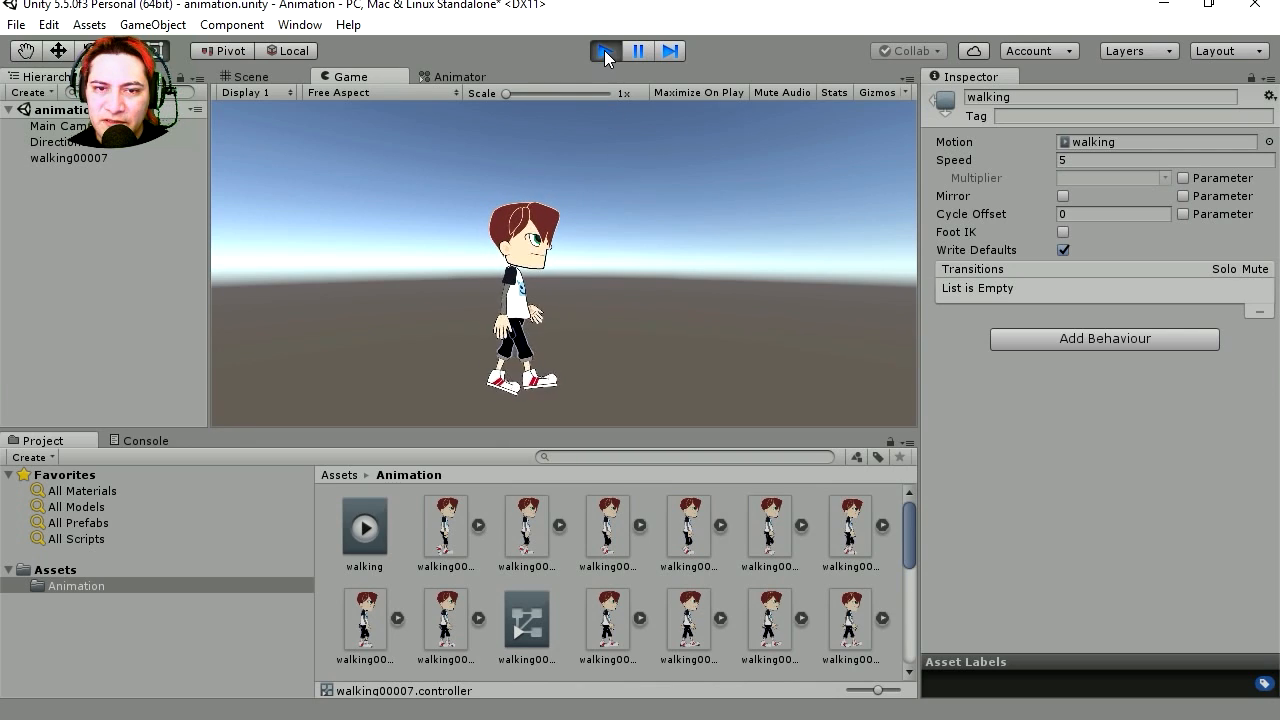
pyautogui.click(604, 52)
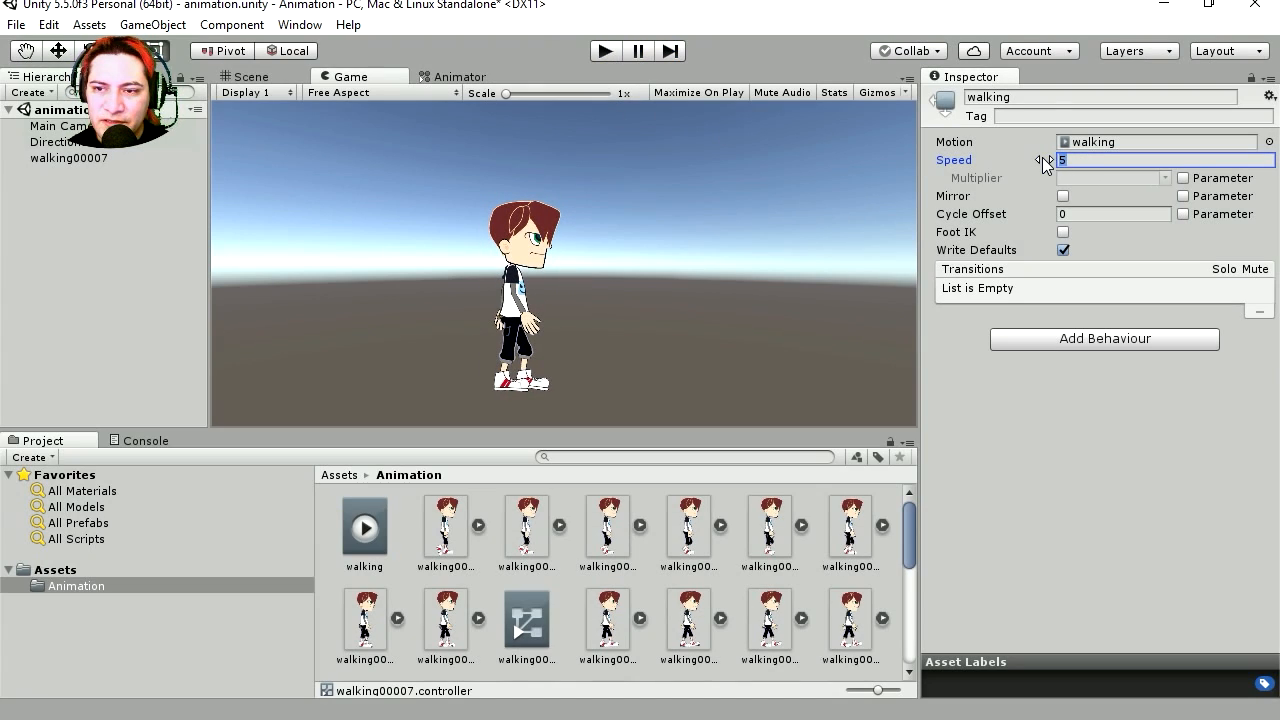
# Lower the walking state's Speed to 3.
pyautogui.write('3')
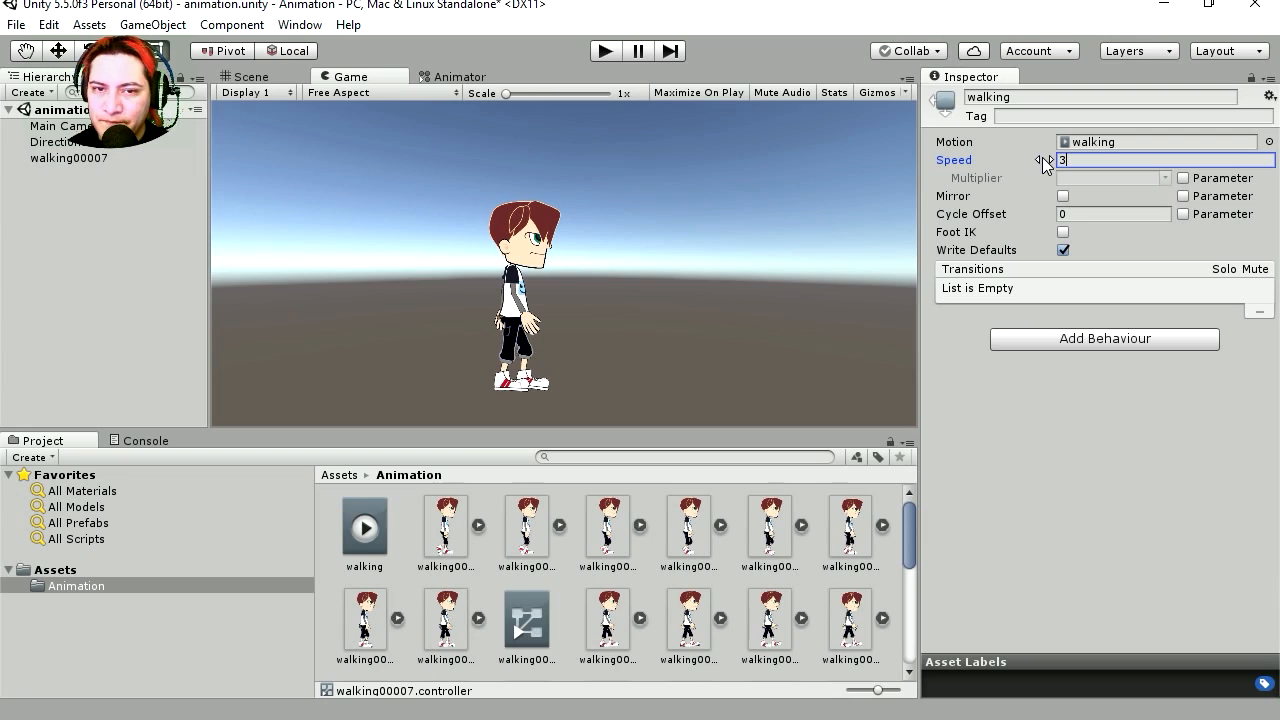